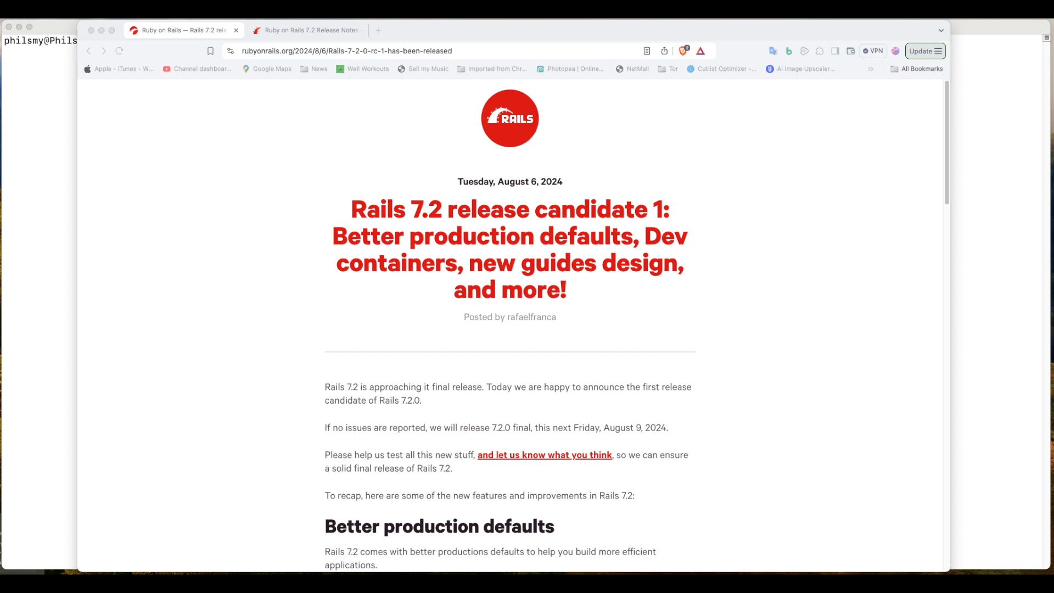
# - Scroll the Rails 7.2 RC1 announcement down to the Better production defaults section
pyautogui.scroll(-3)
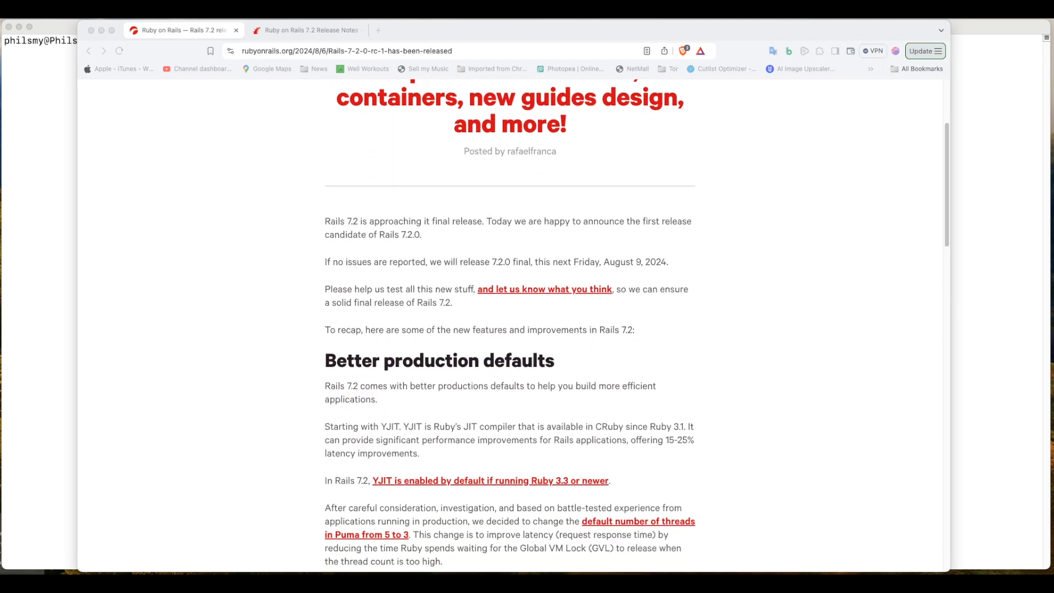
pyautogui.scroll(-3)
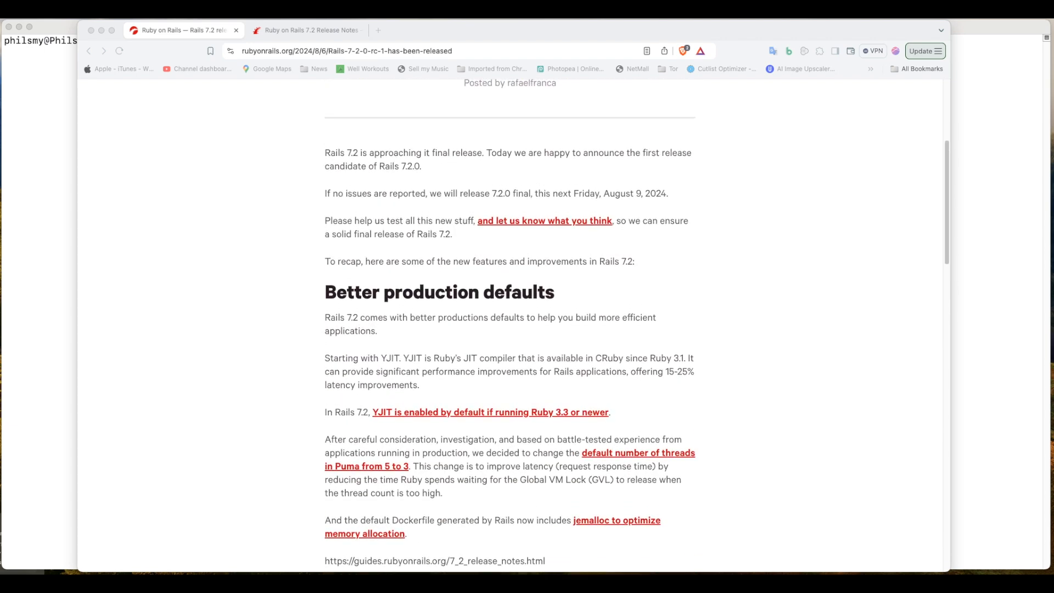
pyautogui.scroll(-3)
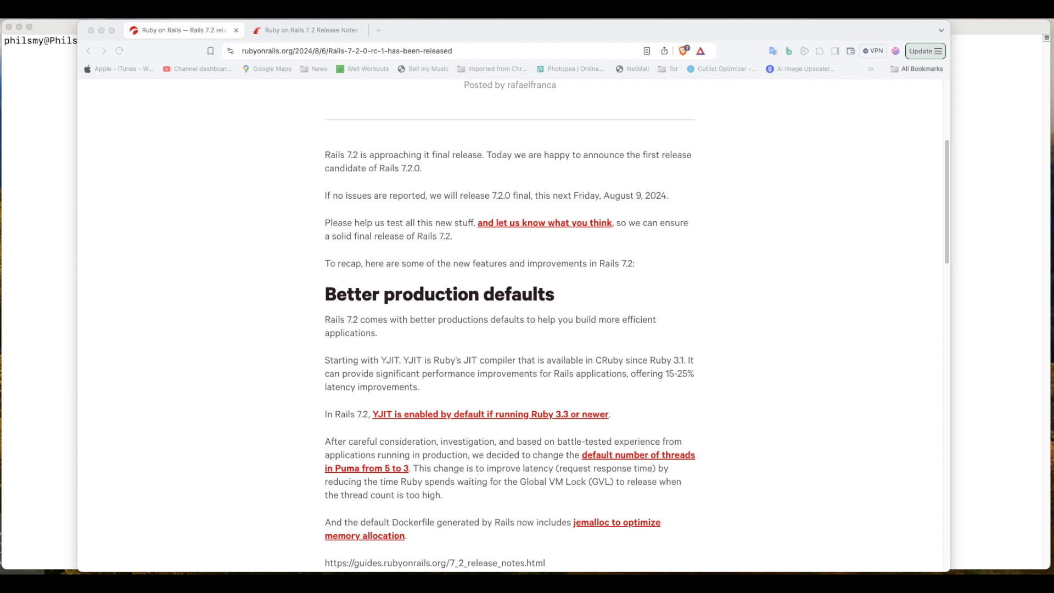
pyautogui.scroll(-3)
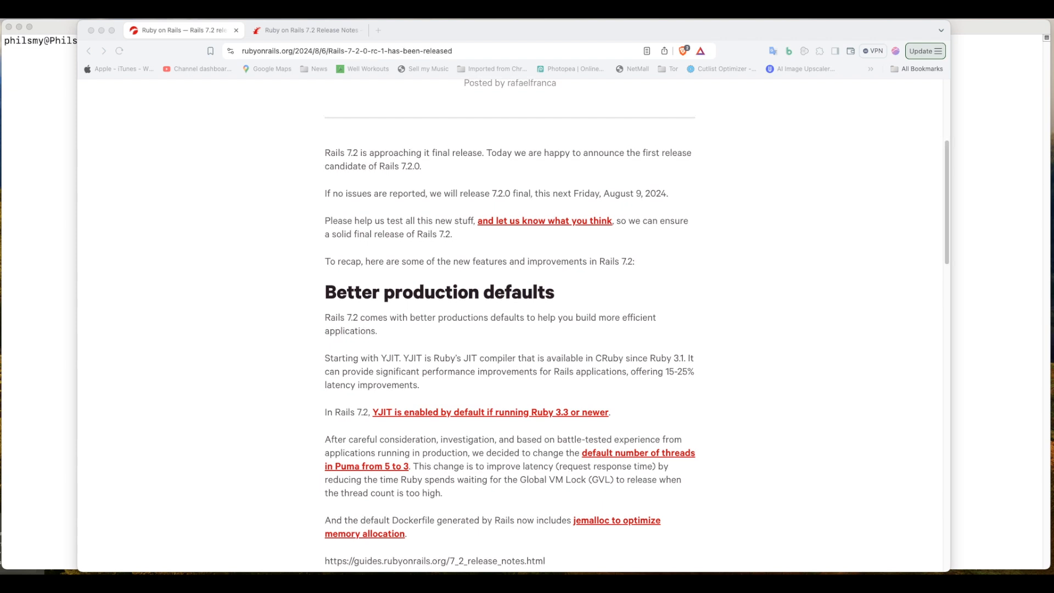
pyautogui.scroll(-3)
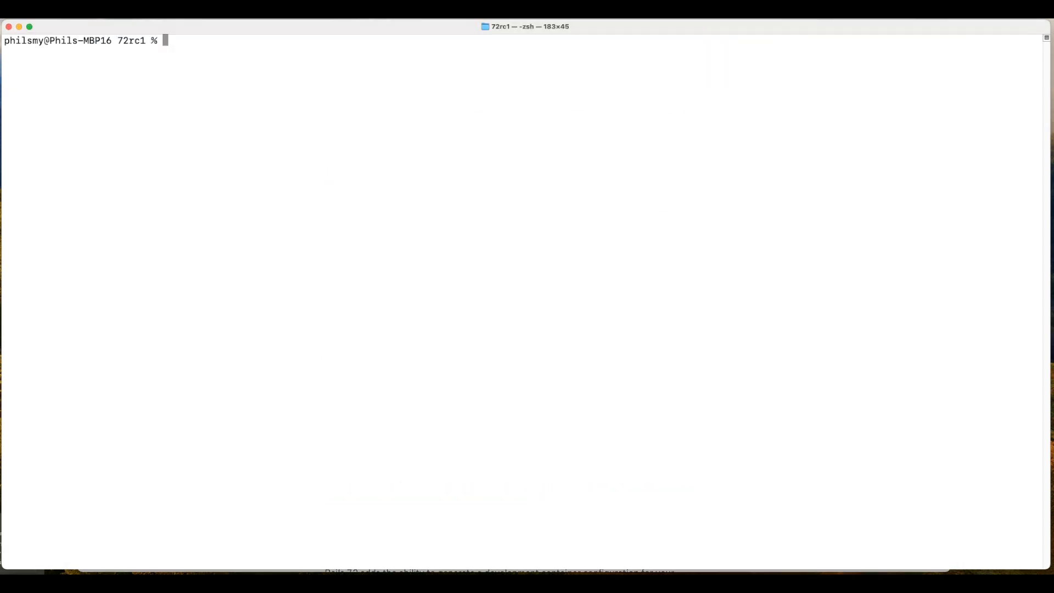
# - Check rails -v, find it missing, and run gem install rails --pre to get 7.2.0.rc1
pyautogui.write('rails -v')
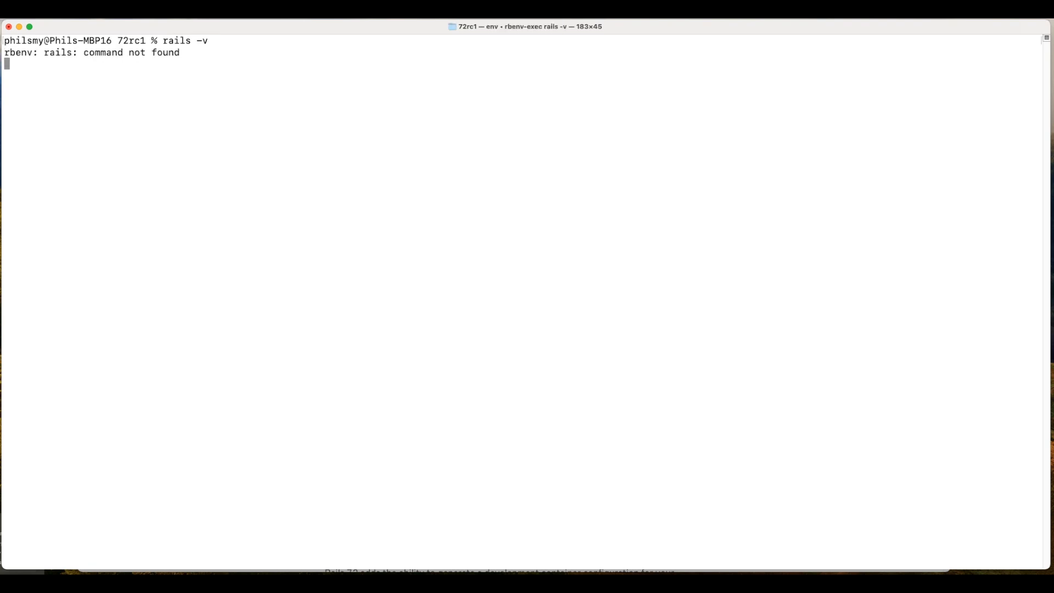
pyautogui.write('gem install rails --pre')
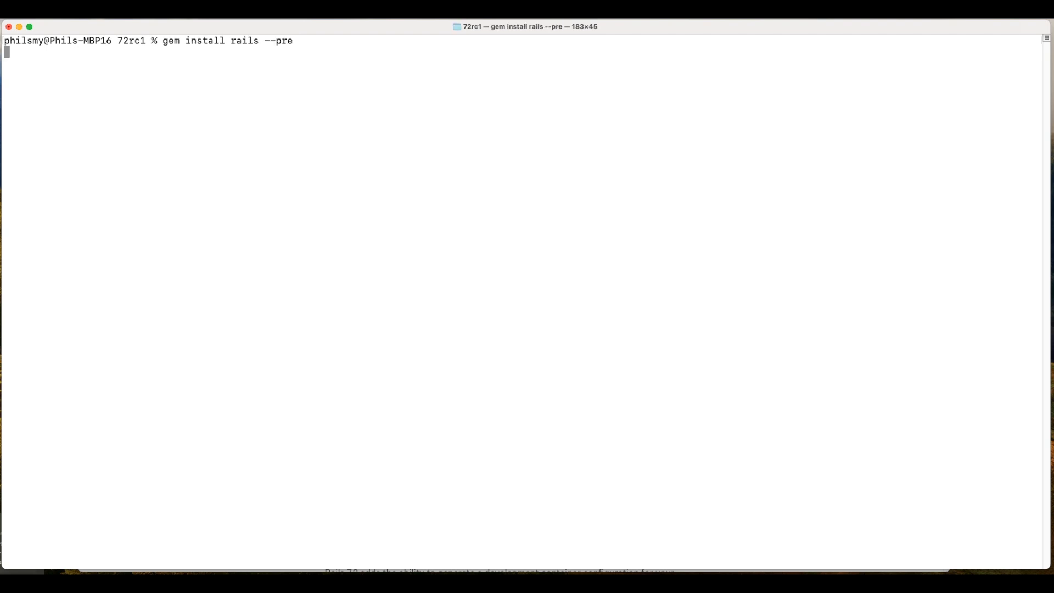
pyautogui.press('Return')
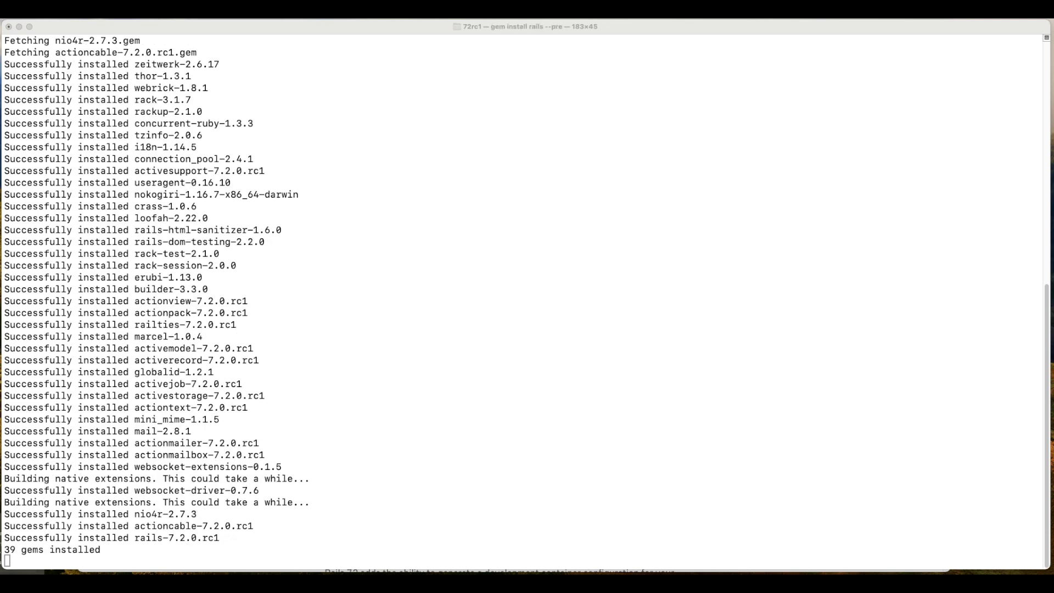
pyautogui.write('r')
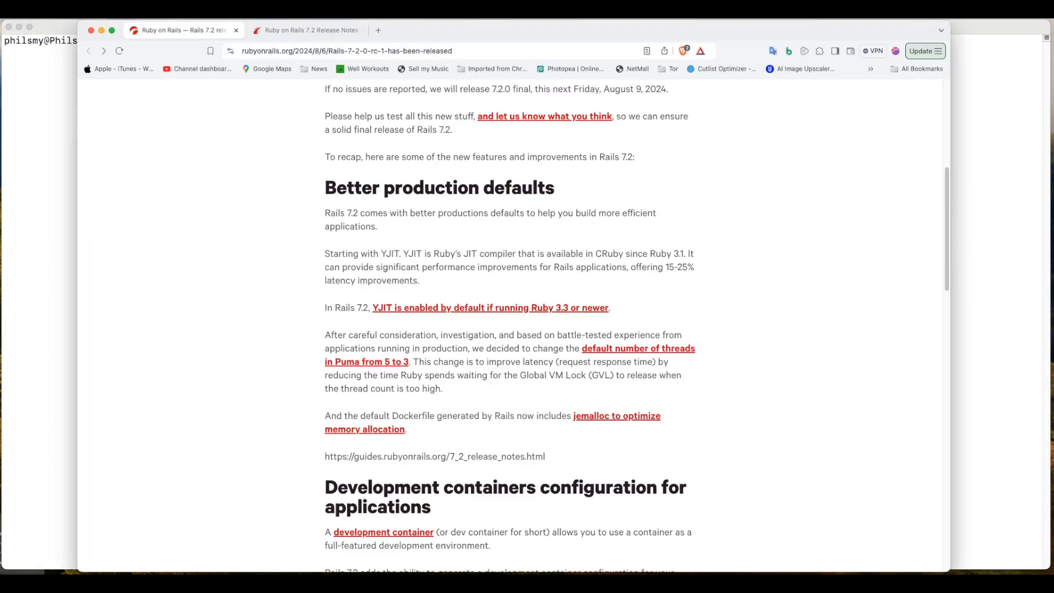
pyautogui.moveTo(490, 308)
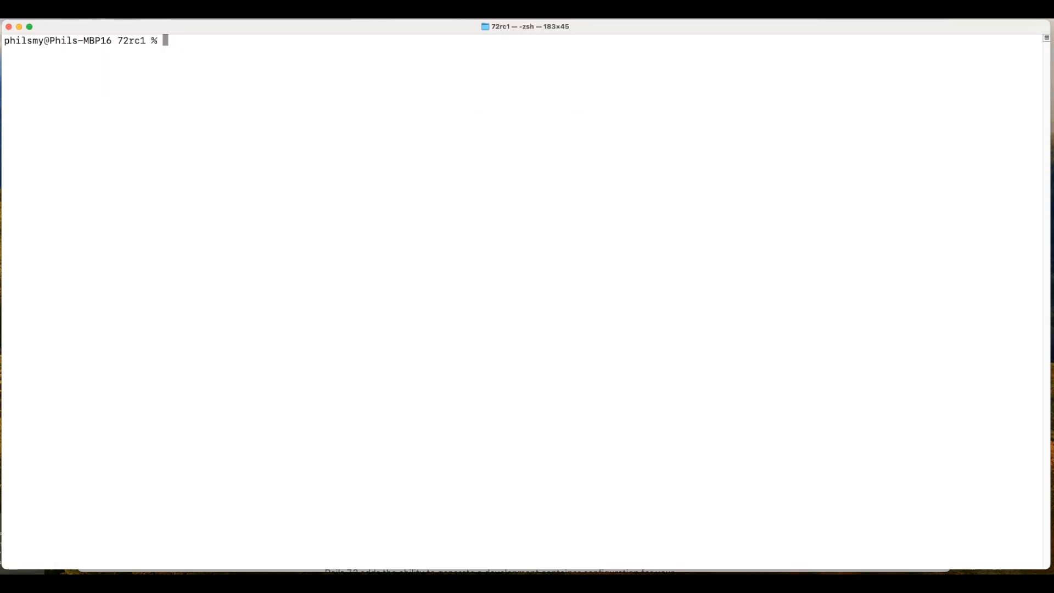
# - Generate the app72_1 Rails app with rails new and open it in VS Code
pyautogui.write('rails ne')
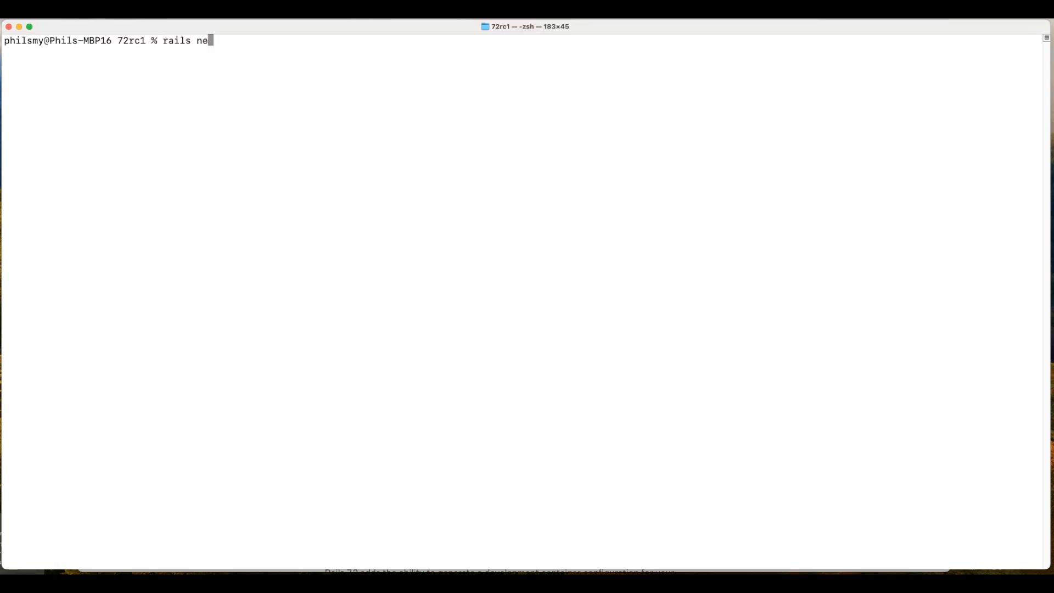
pyautogui.write('w ap')
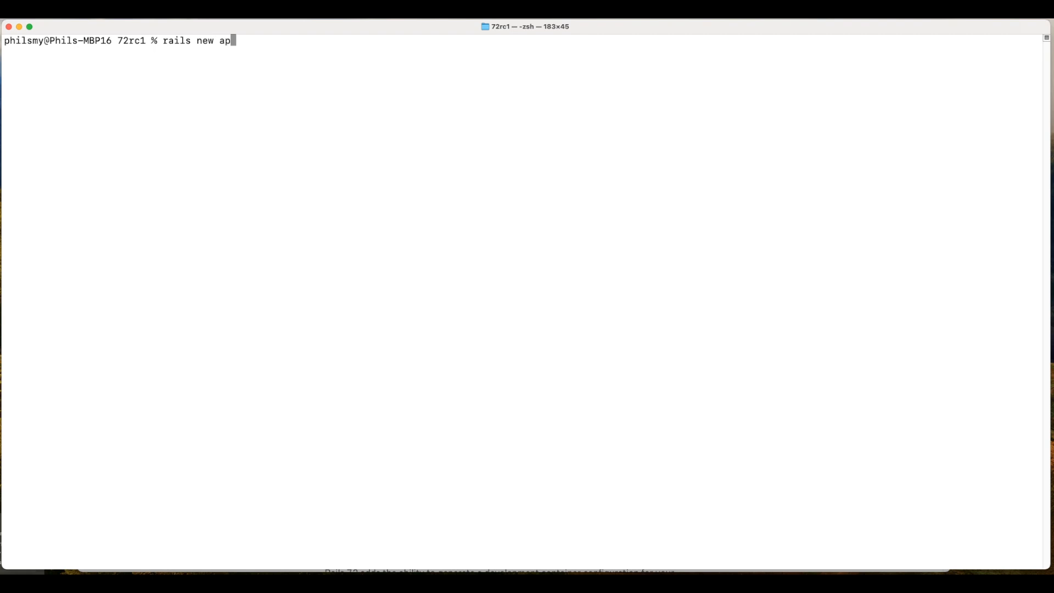
pyautogui.write('p72_1')
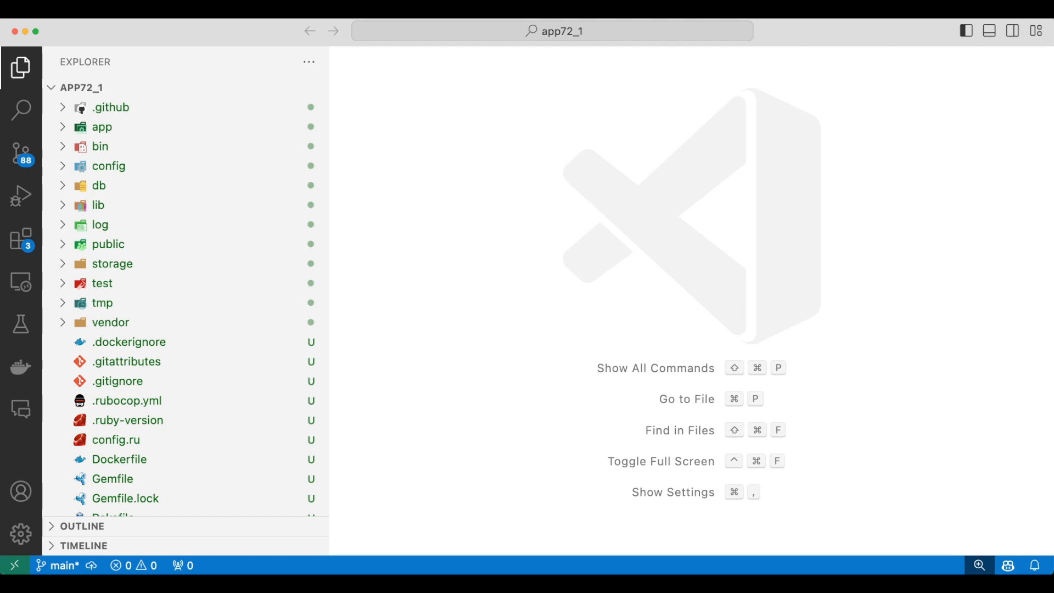
# - Open config/application.rb via Quick Open by searching 'ap'
pyautogui.write('ap')
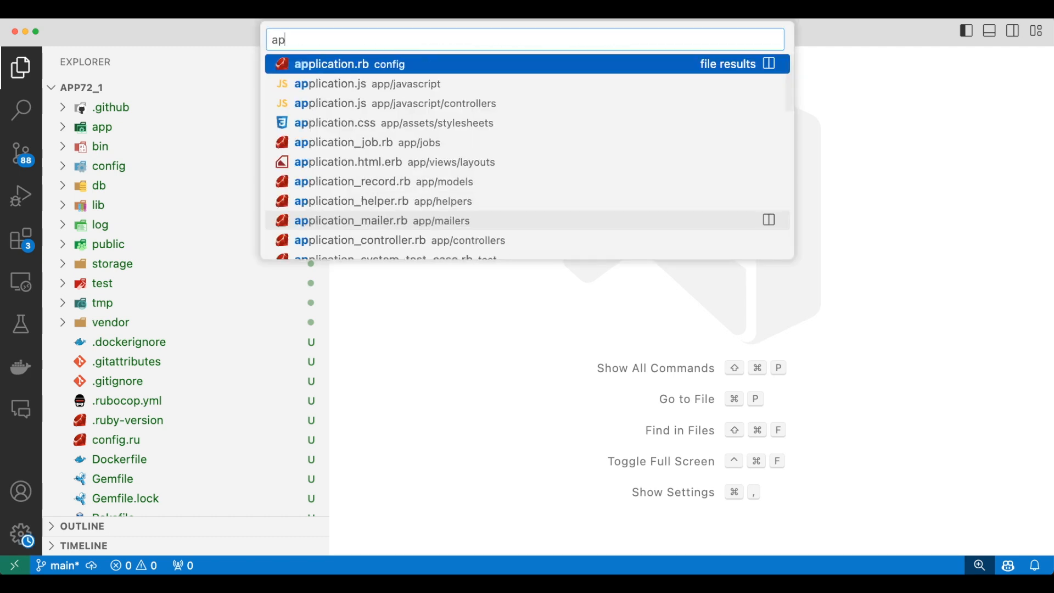
pyautogui.click(331, 64)
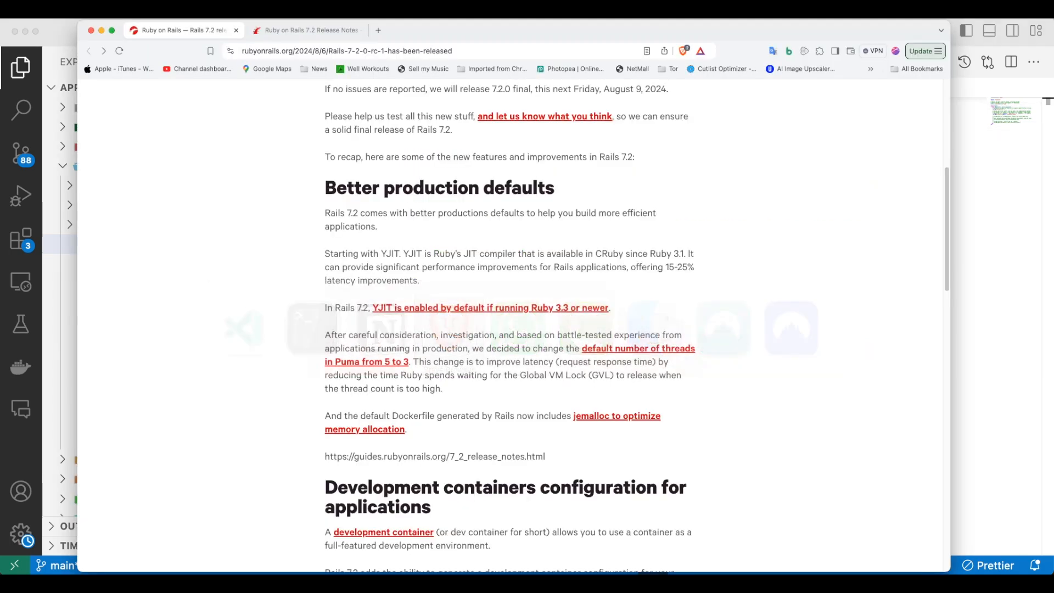
# - Skim the Rails 7.2 release notes' Major Features down to Enable YJIT by default, then return to application.rb
pyautogui.click(304, 30)
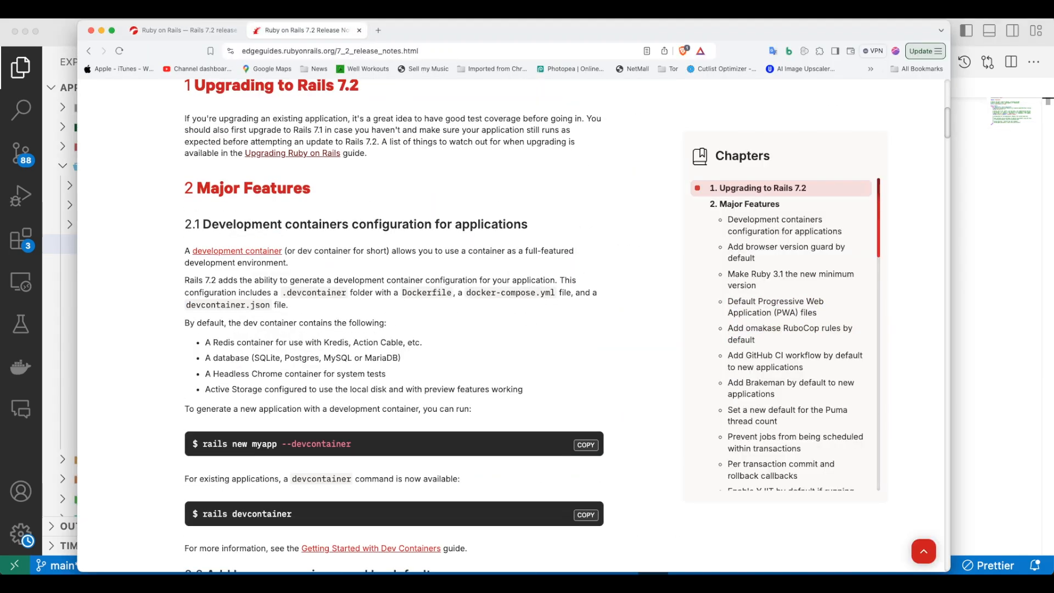
pyautogui.scroll(-3)
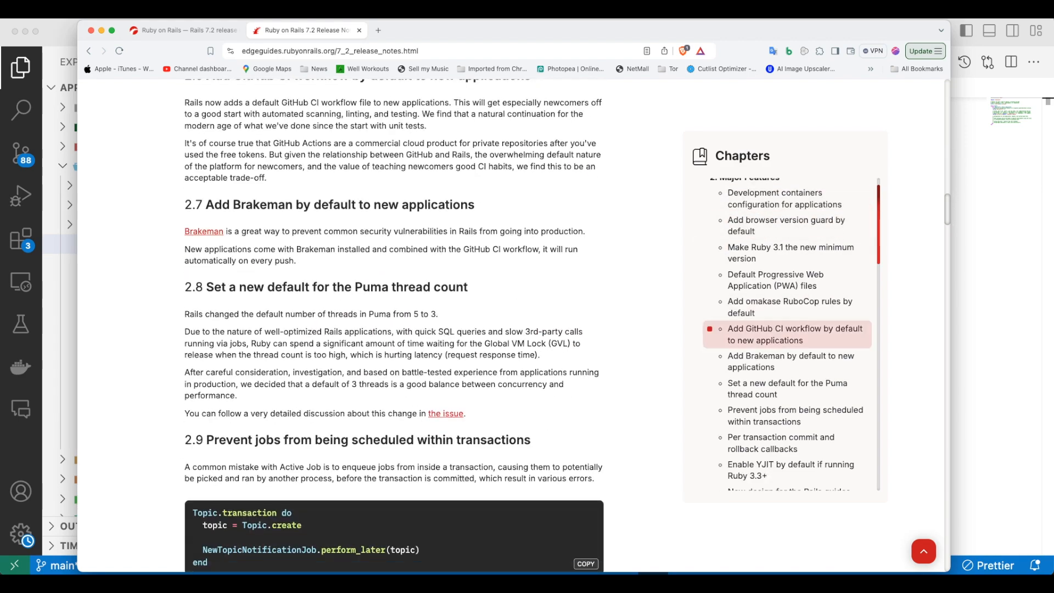
pyautogui.scroll(-3)
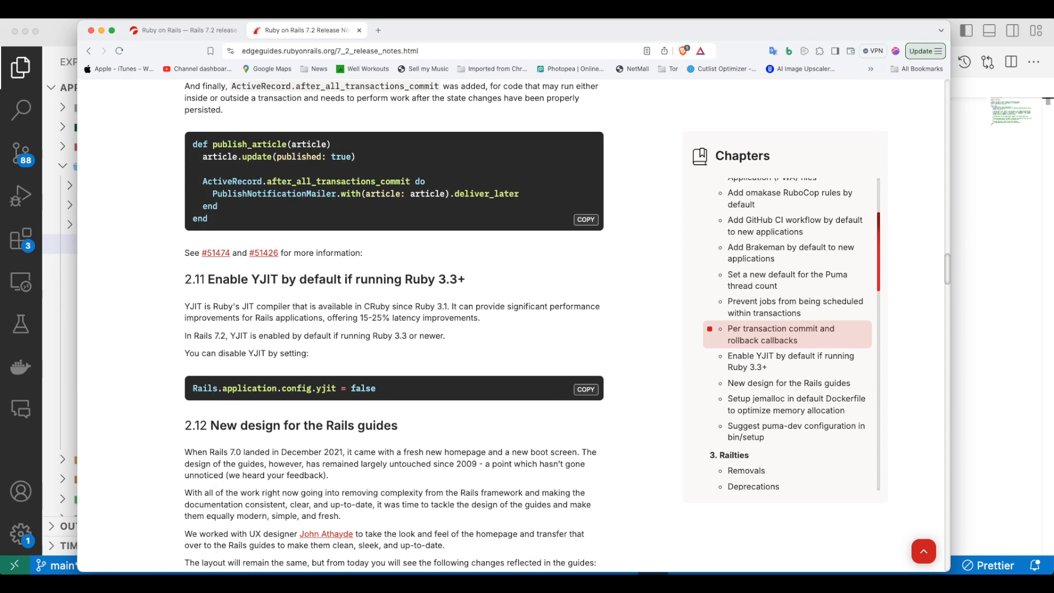
pyautogui.scroll(-3)
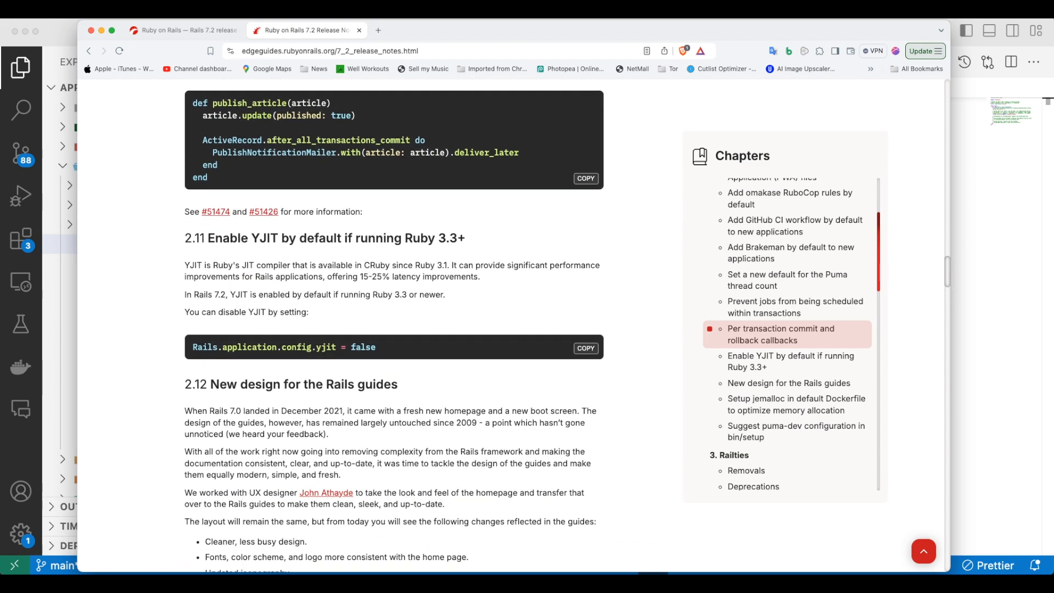
pyautogui.click(583, 348)
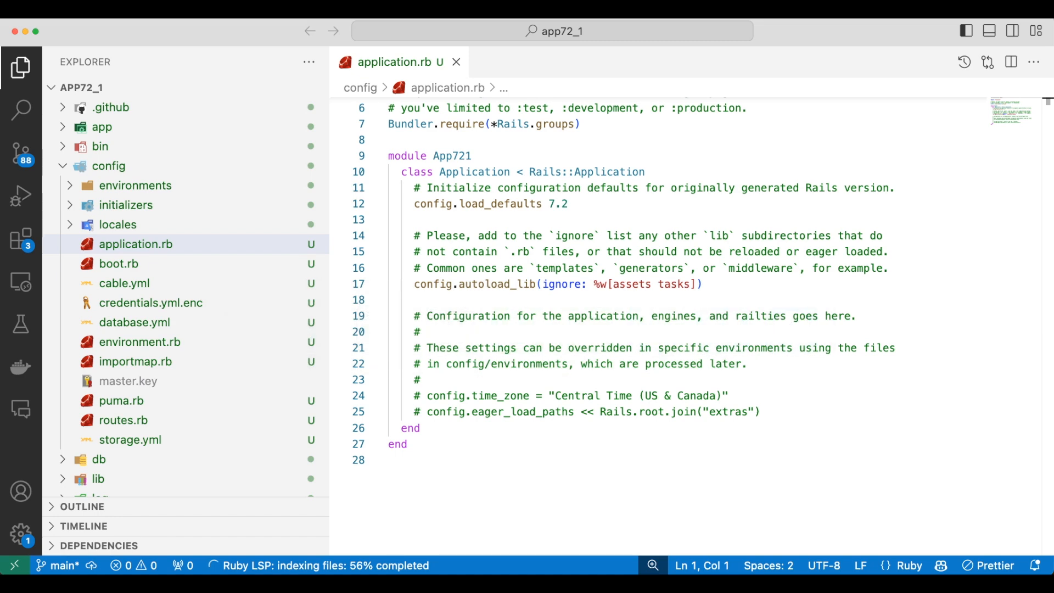
# - Add Rails.application.config.yjit = false inside the Application class, save, then undo it
pyautogui.click(412, 429)
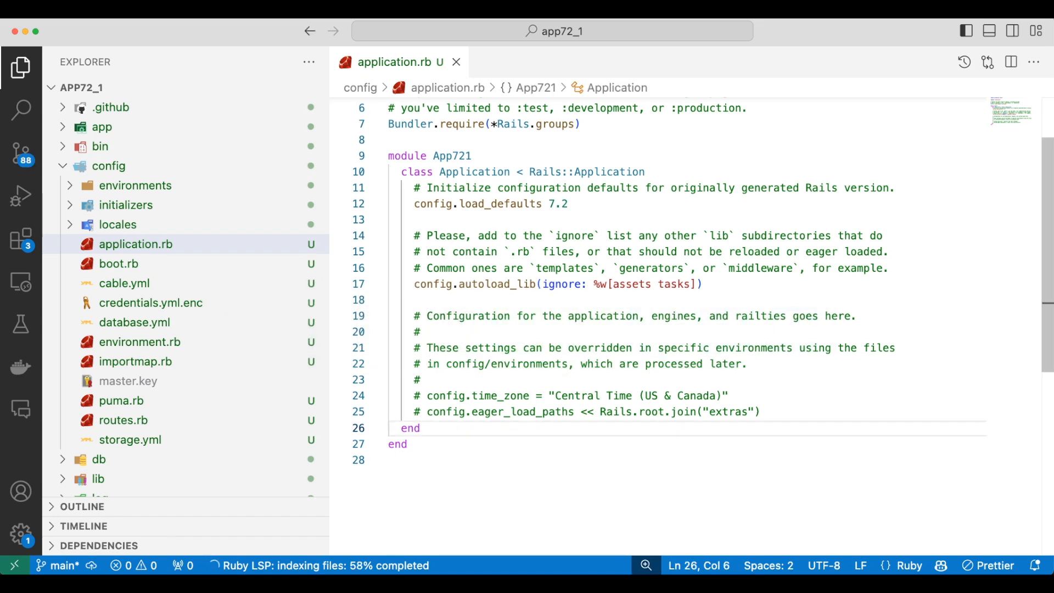
pyautogui.write('Rails.application.config.yjit = false')
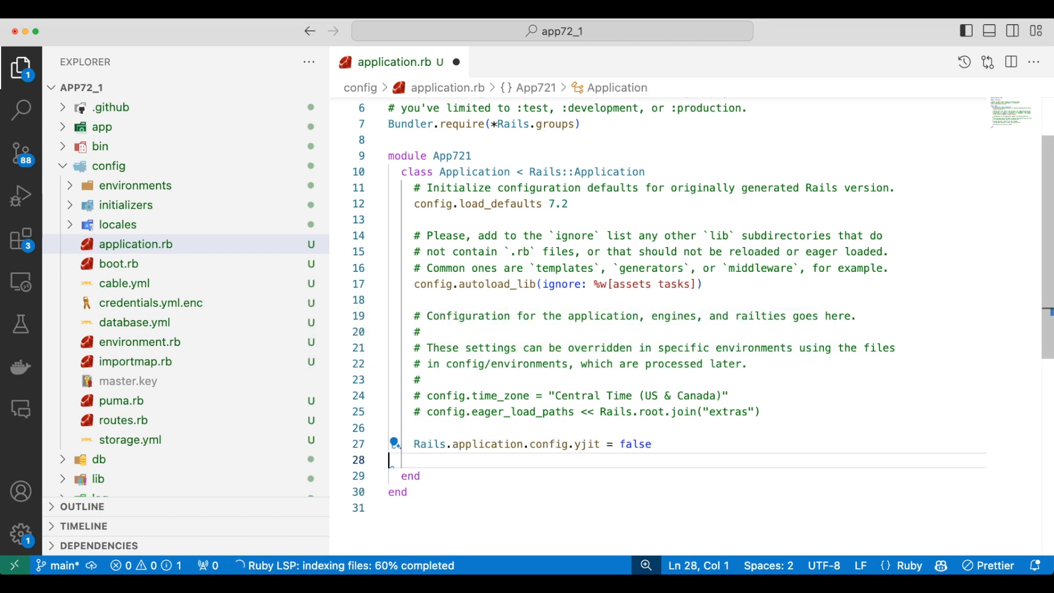
pyautogui.press('Backspace')
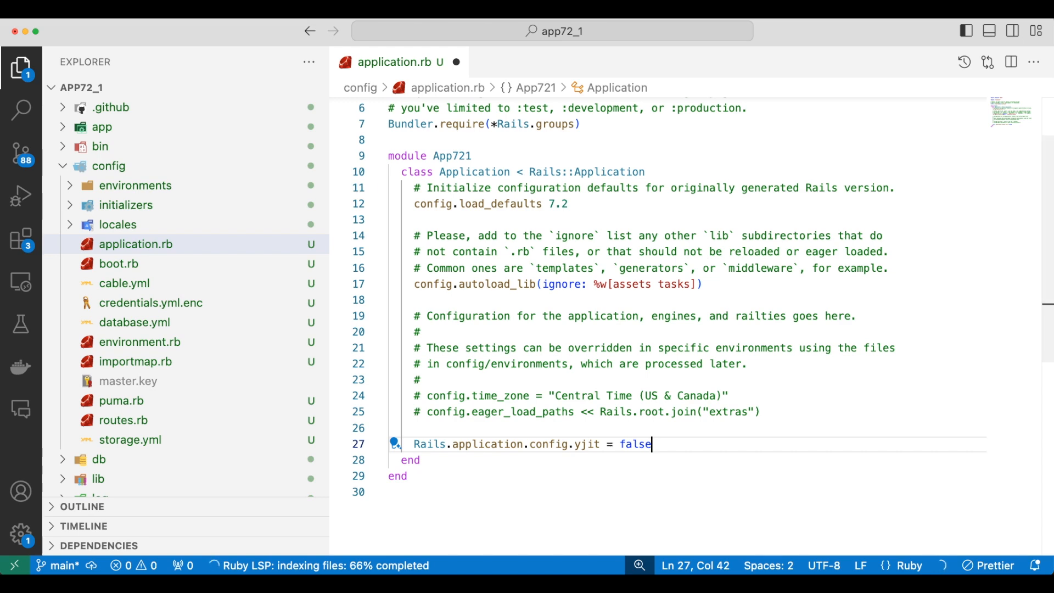
pyautogui.press('cmd+s')
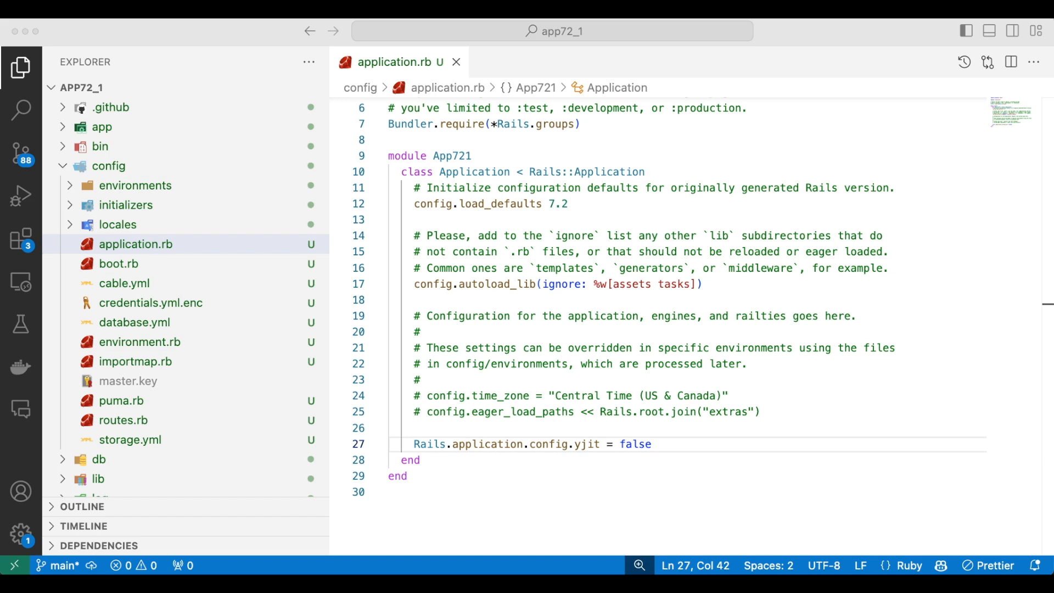
pyautogui.press('Backspace')
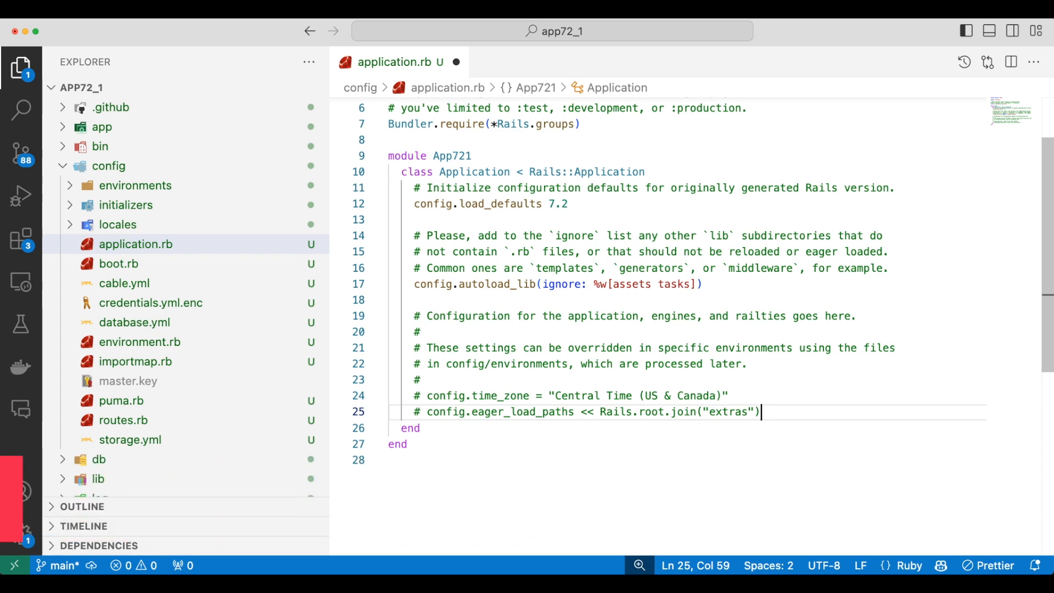
pyautogui.scroll(-3)
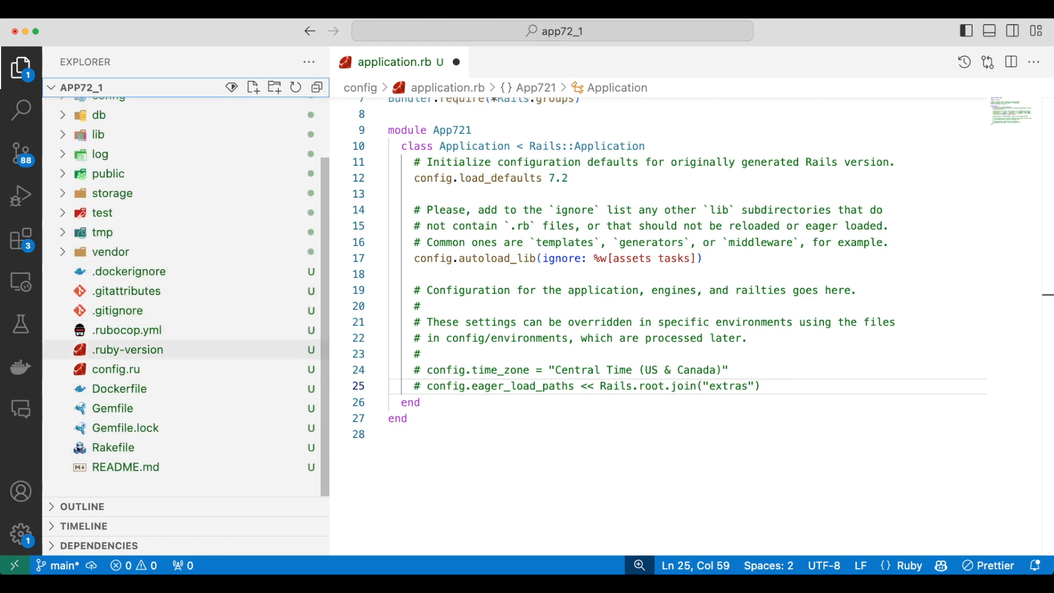
# - Open app72_1's Dockerfile and locate libjemalloc2 among its installed base packages
pyautogui.click(119, 389)
pyautogui.write('jem')
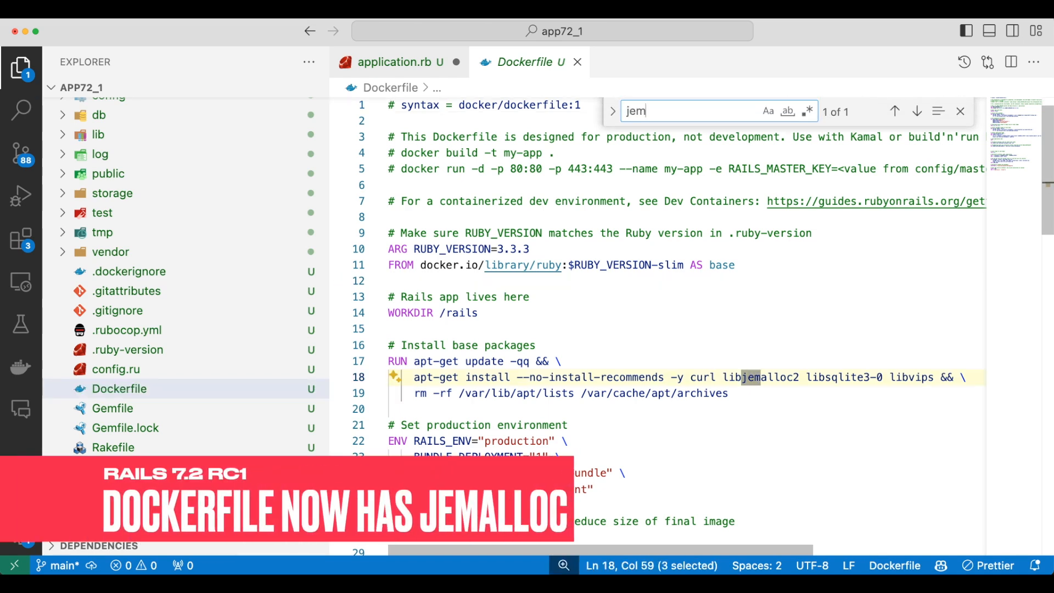
pyautogui.doubleClick(760, 377)
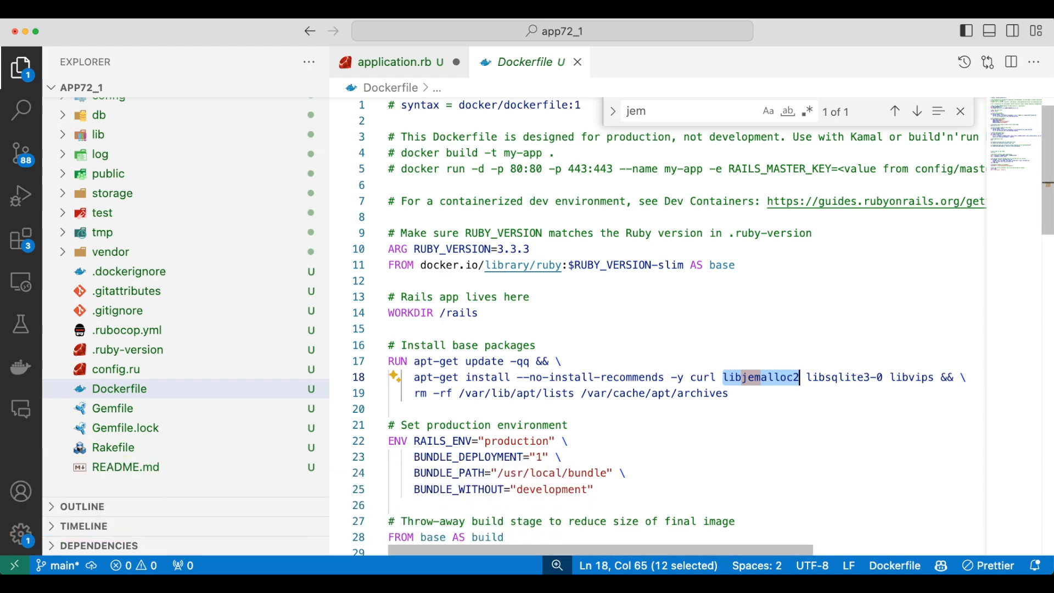
pyautogui.click(961, 111)
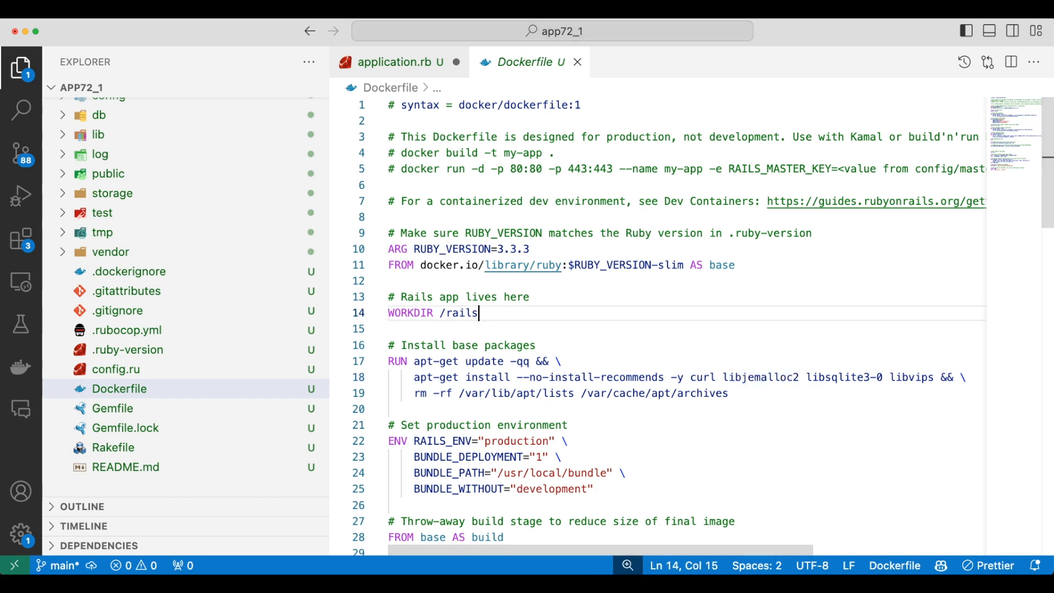
pyautogui.click(399, 62)
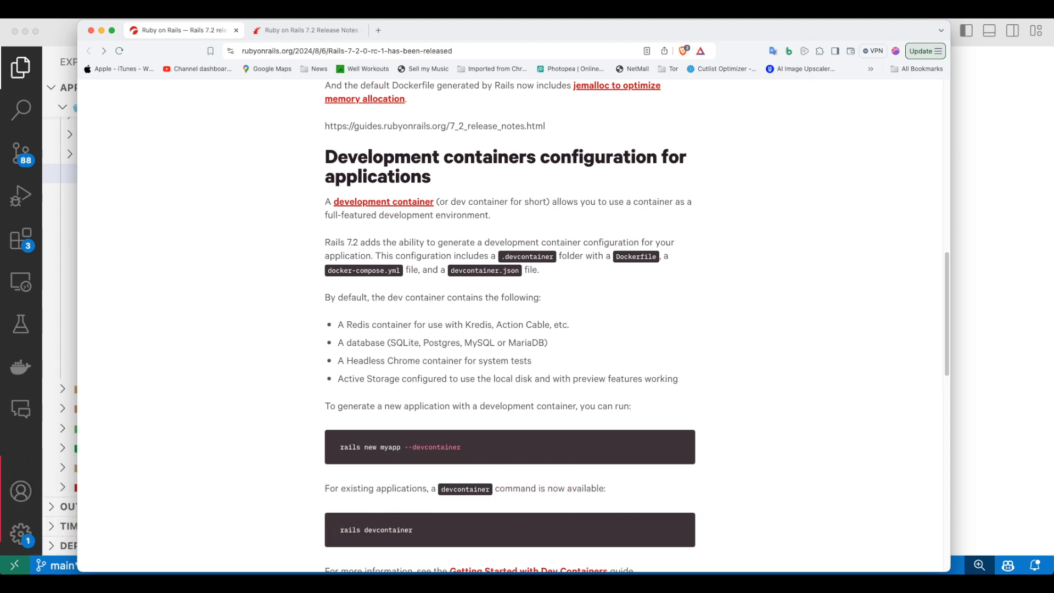
# - Scroll the announcement to the Development containers configuration for applications section
pyautogui.scroll(-3)
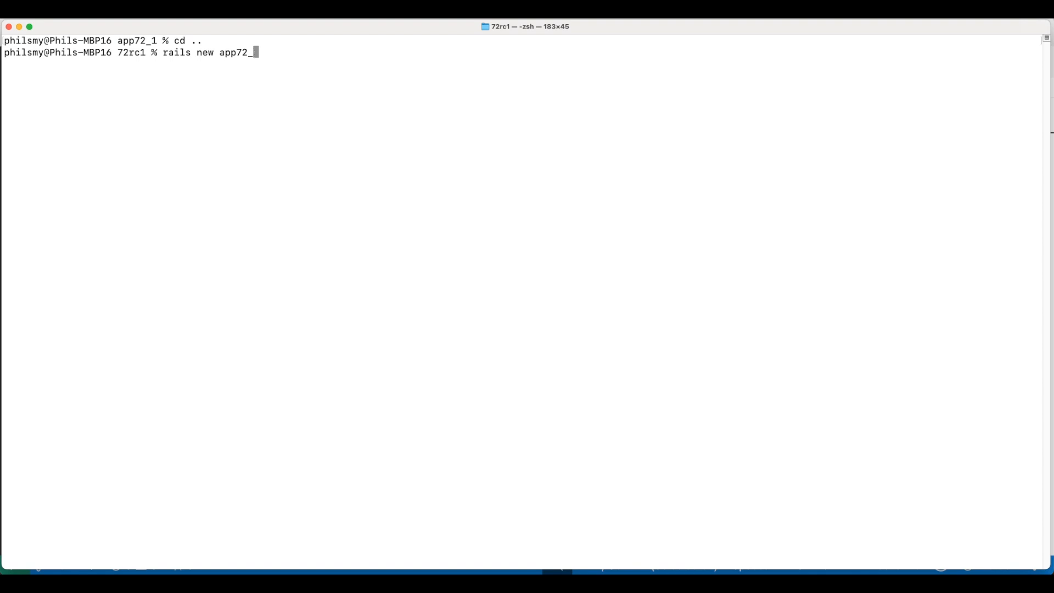
# - Run rails new app72_devcont --devcontainer, cd into the app, and launch code-insiders . on it
pyautogui.write('deco')
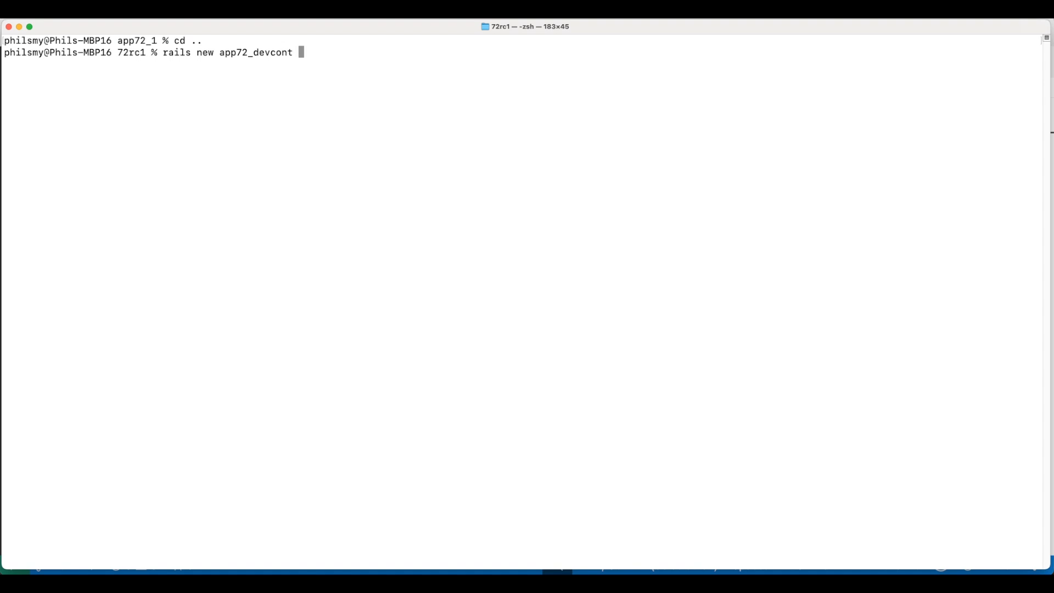
pyautogui.write('--')
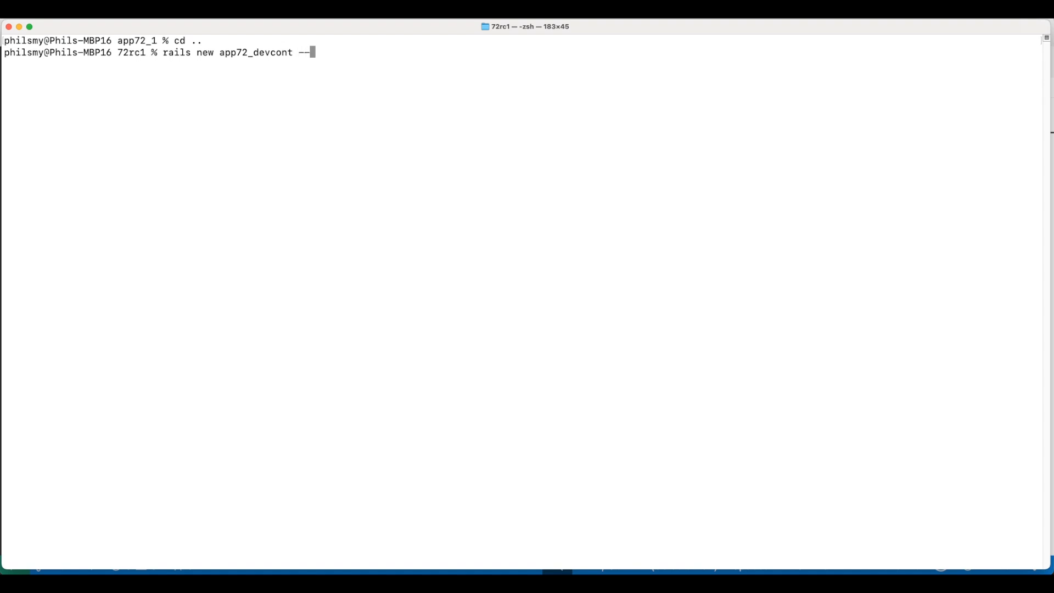
pyautogui.write('devcontai')
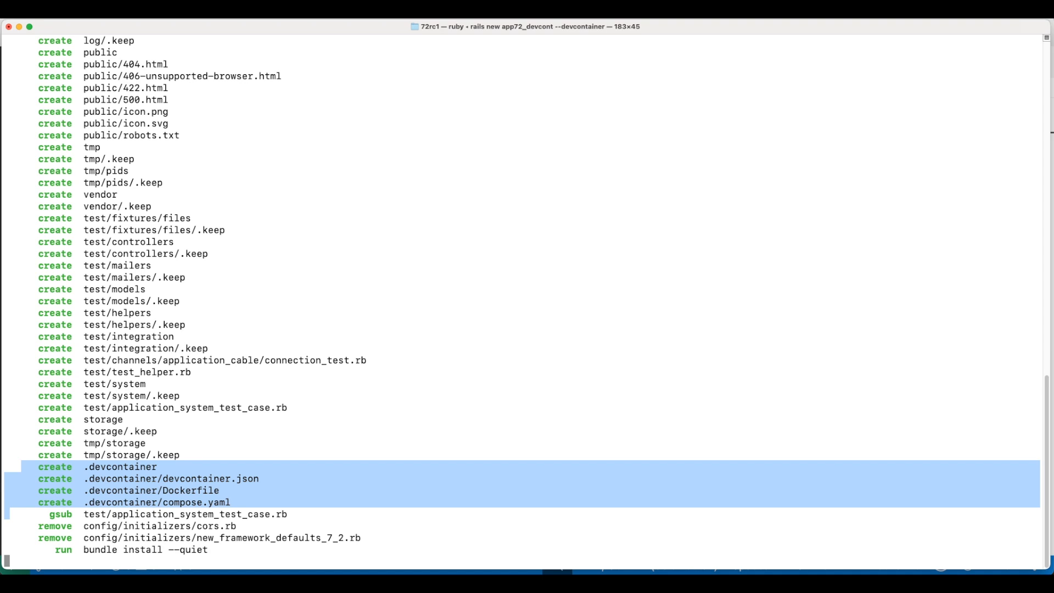
pyautogui.scroll(-3)
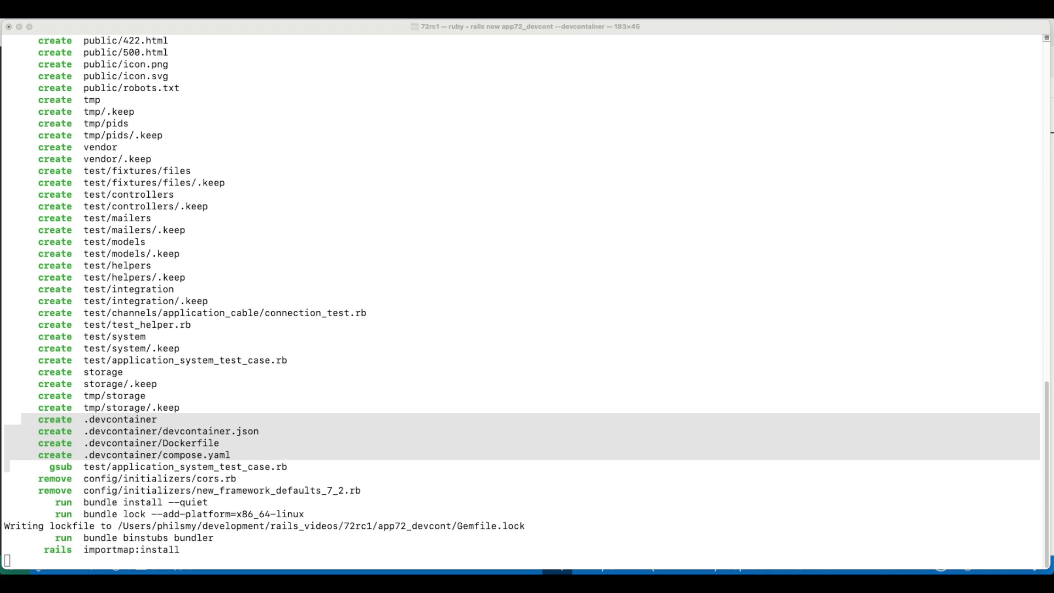
pyautogui.scroll(-3)
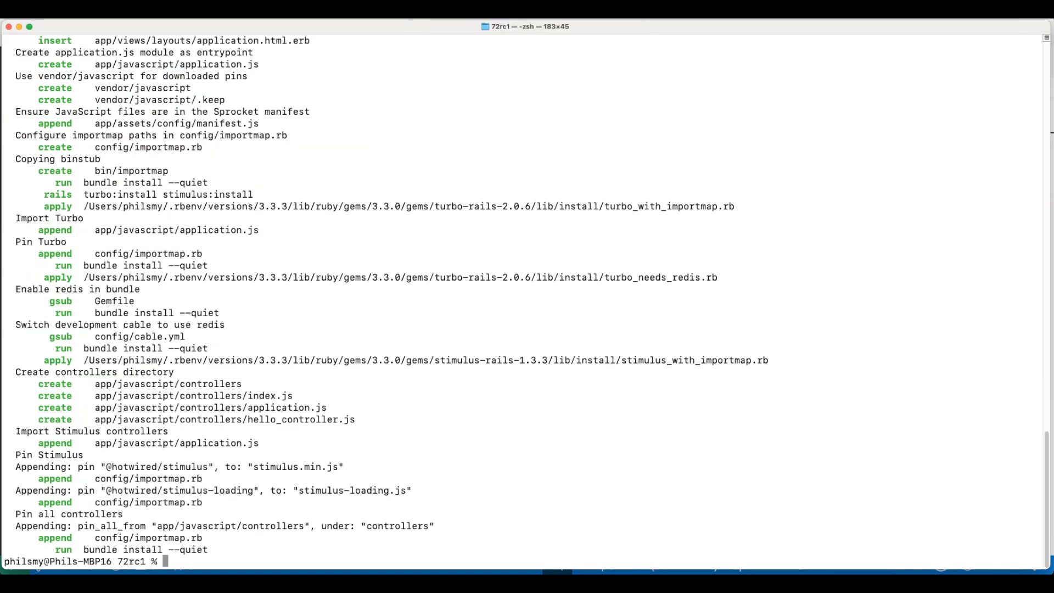
pyautogui.write('cd app72_2')
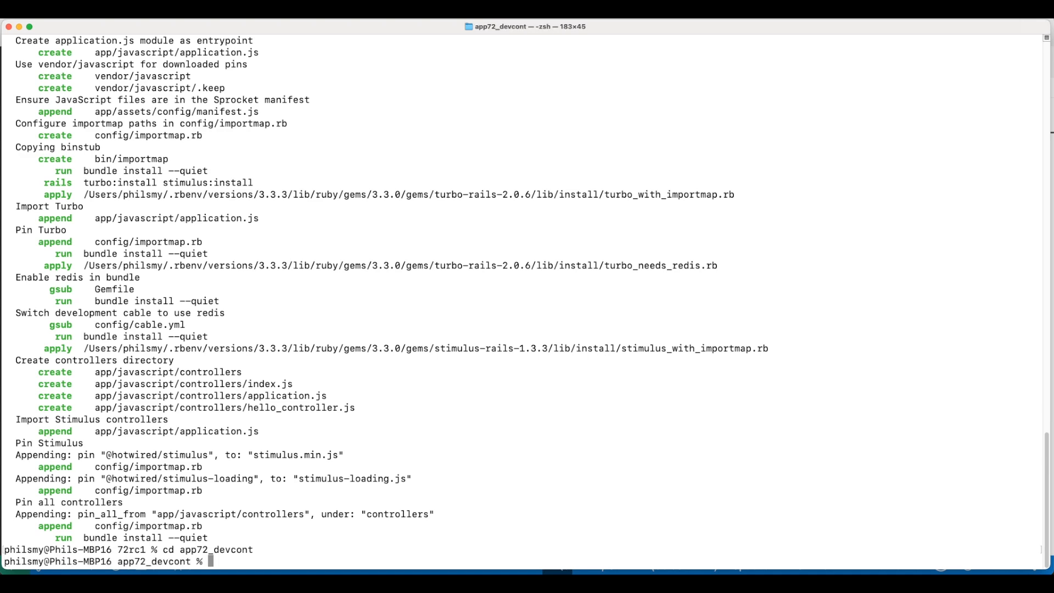
pyautogui.write('code-insiders .')
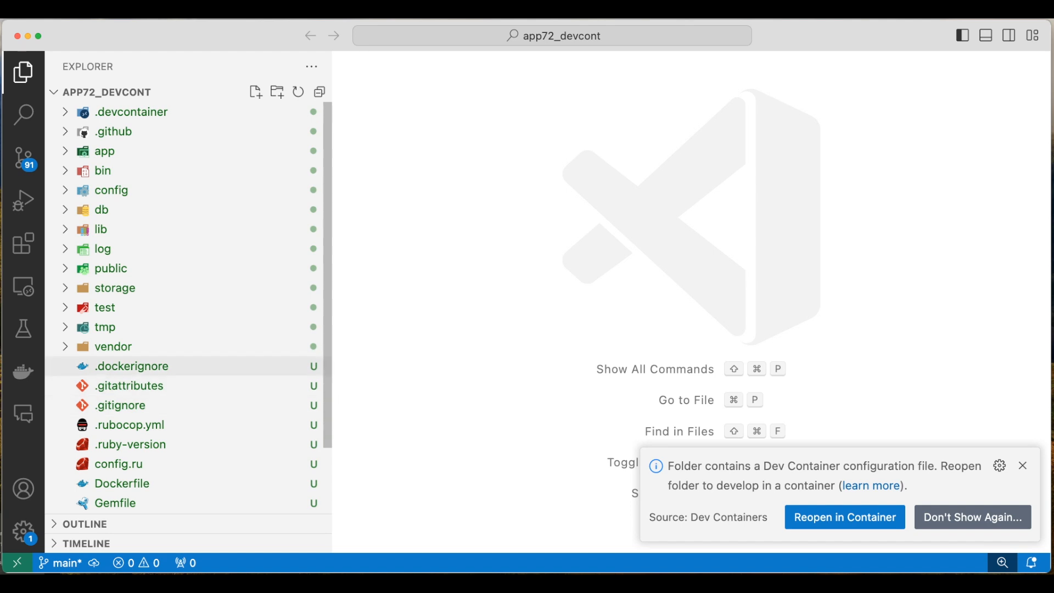
# - Expand .devcontainer and view compose.yaml, devcontainer.json and the dev container Dockerfile
pyautogui.click(132, 112)
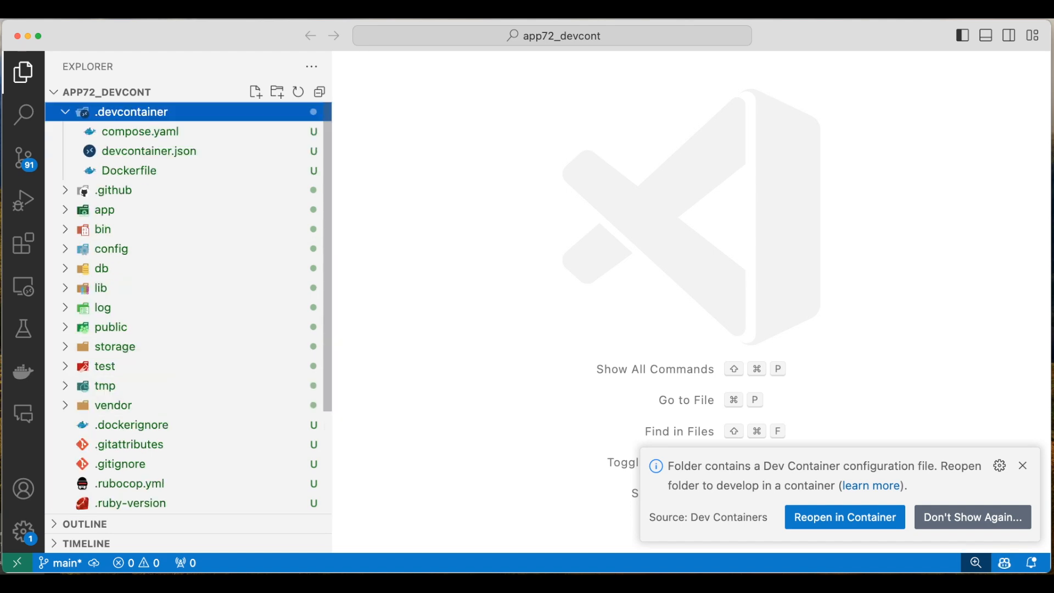
pyautogui.click(139, 131)
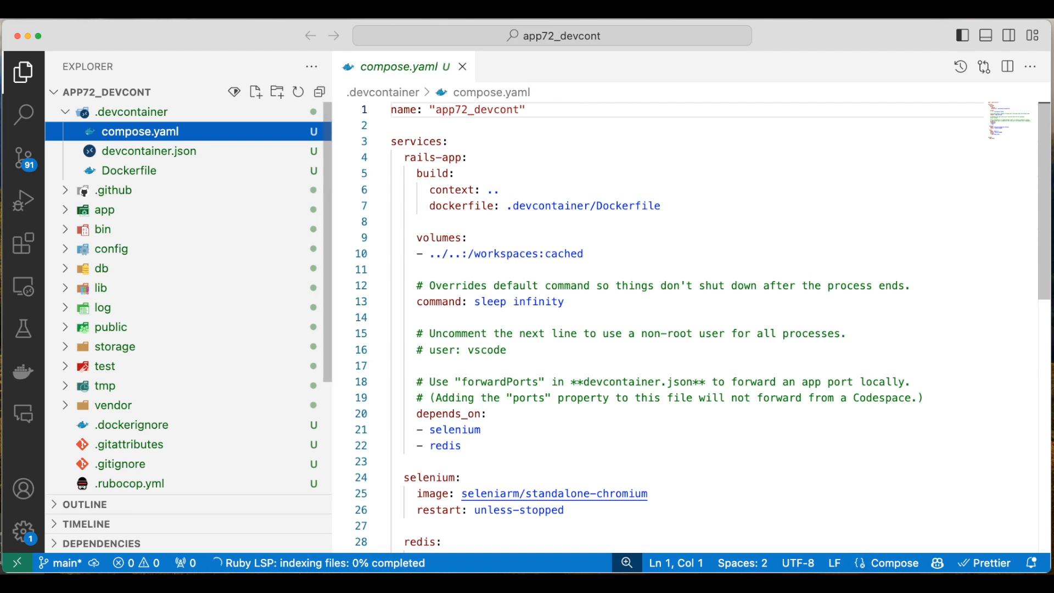
pyautogui.click(148, 150)
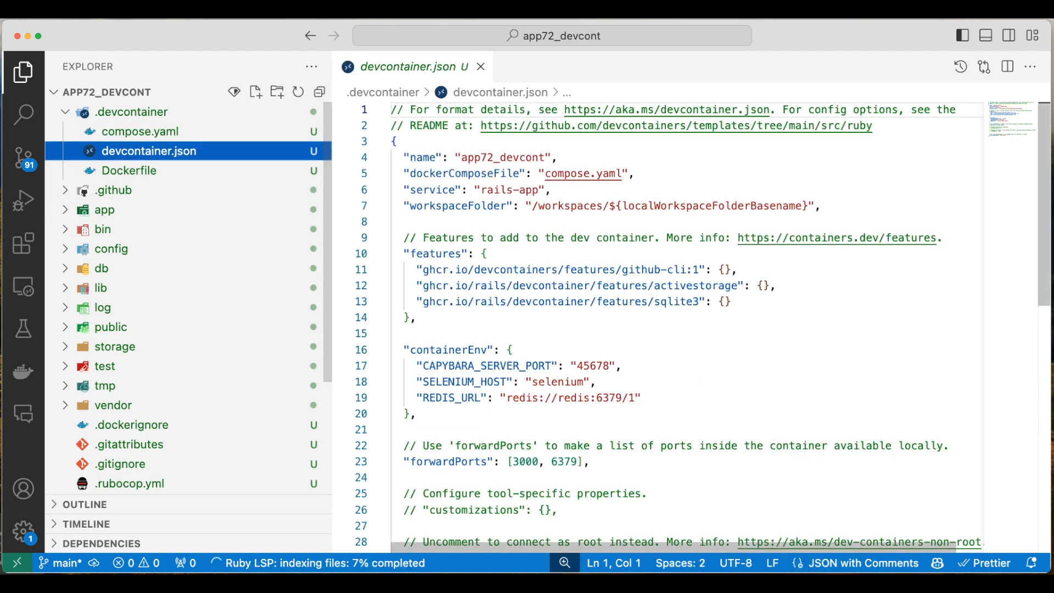
pyautogui.scroll(-3)
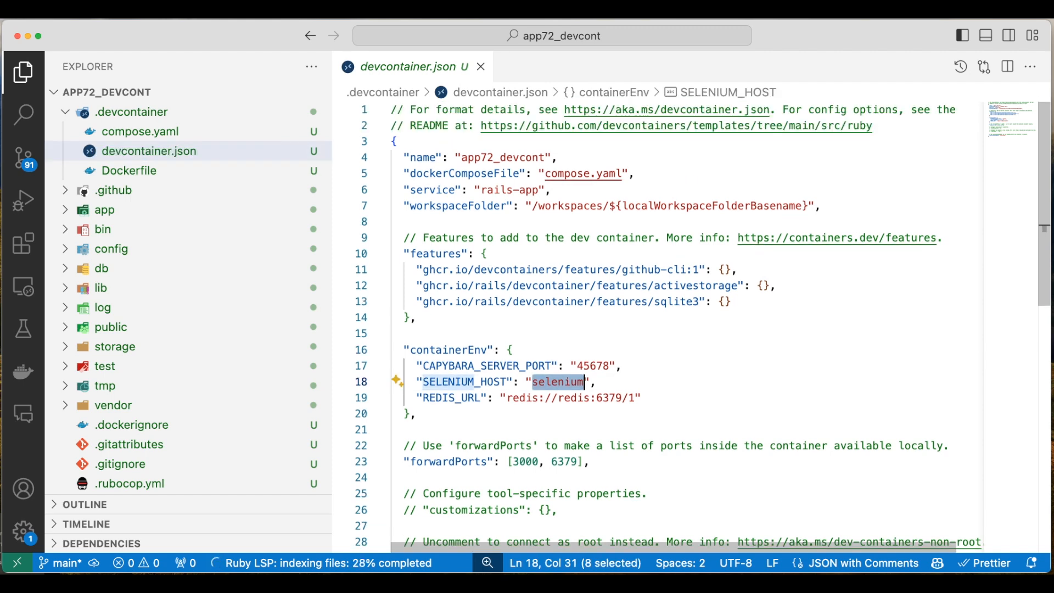
pyautogui.click(128, 170)
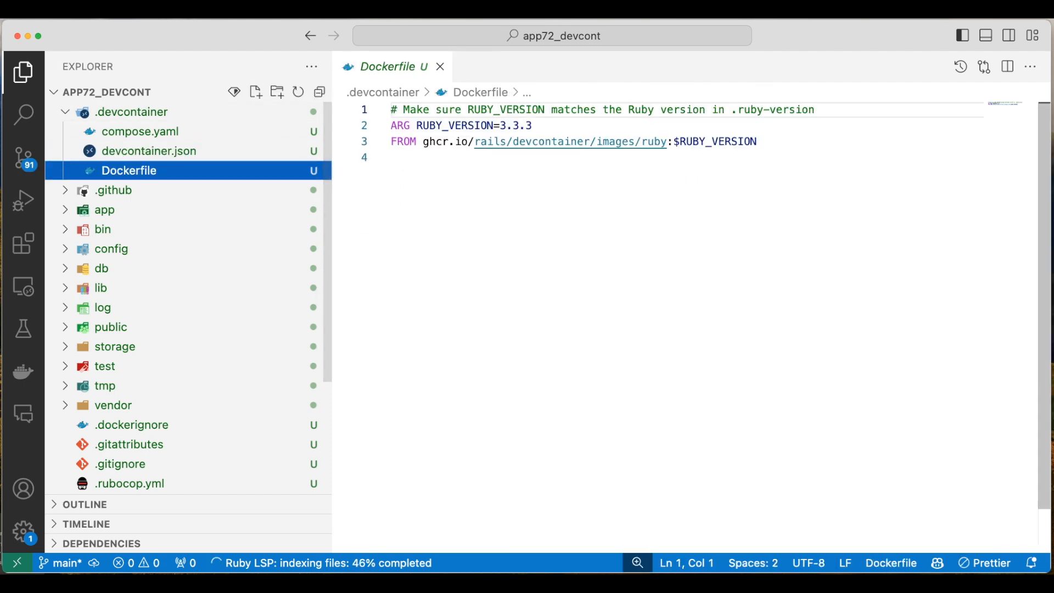
pyautogui.doubleClick(505, 110)
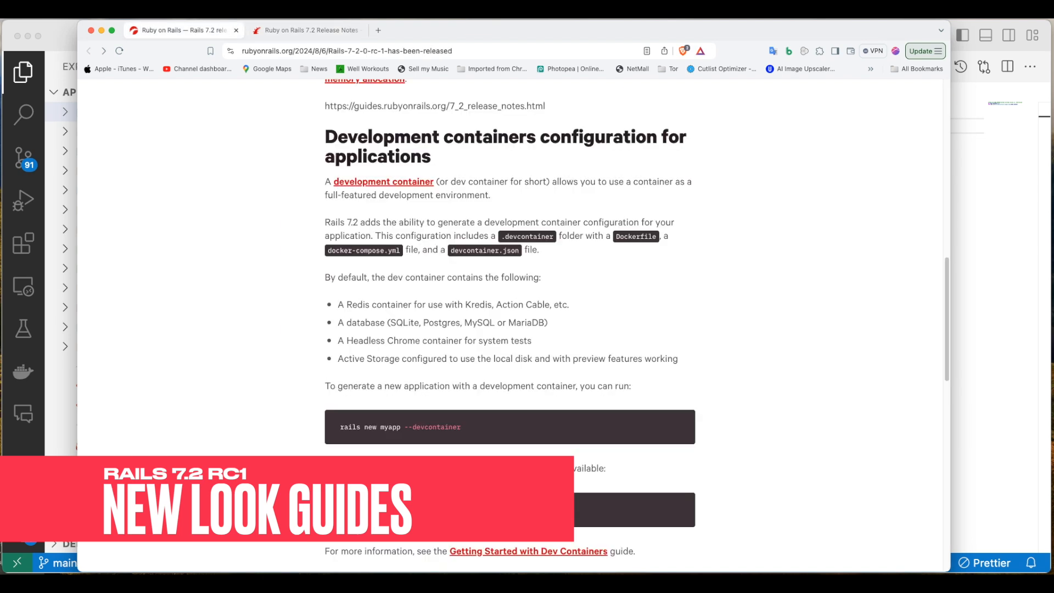
# - Find 'guide' in the release post and step through its matches to the Guides section
pyautogui.write('guid')
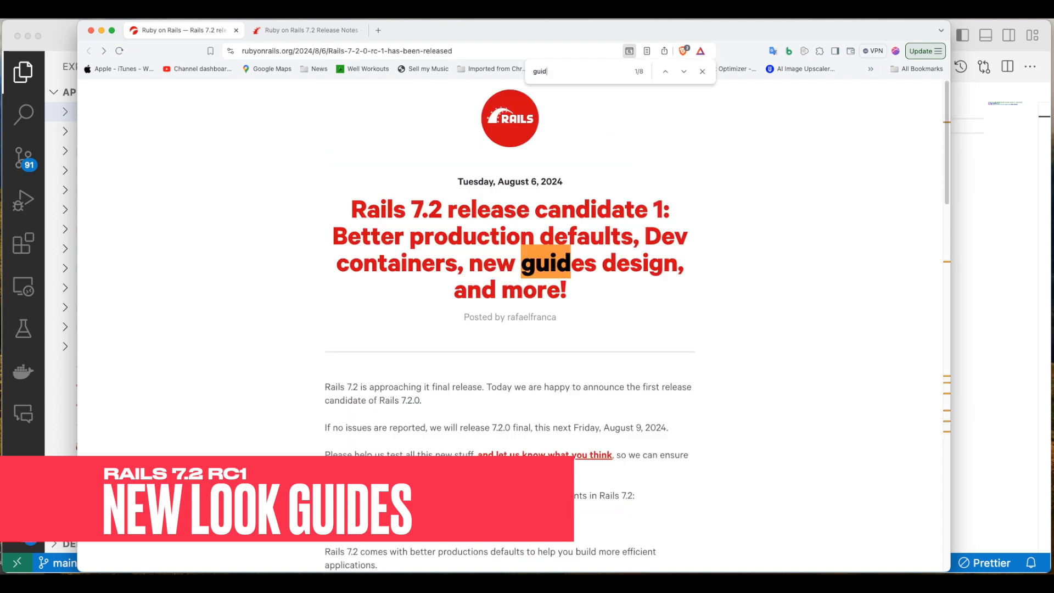
pyautogui.click(683, 71)
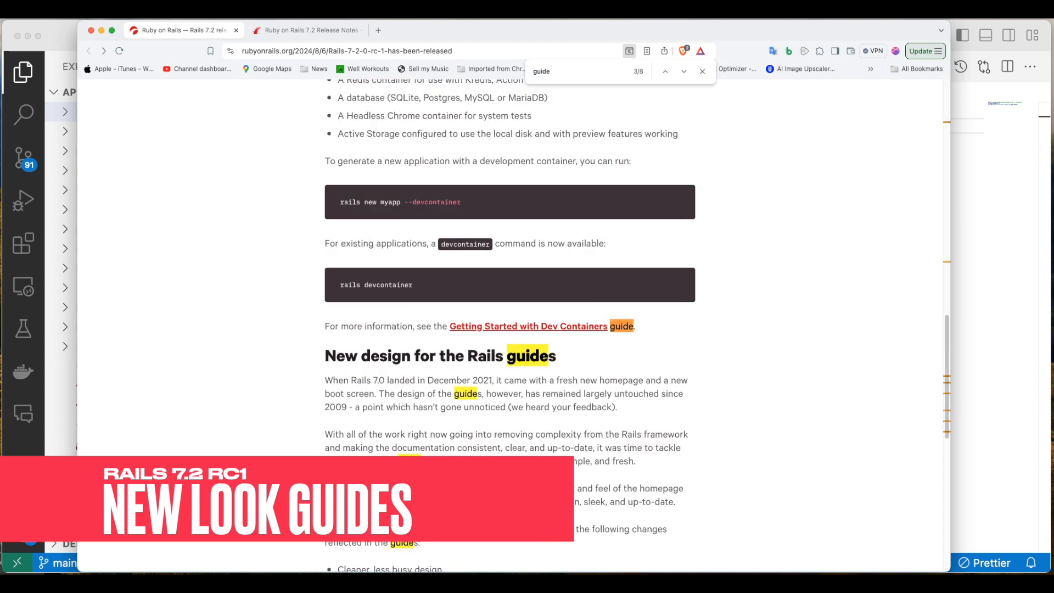
pyautogui.click(666, 71)
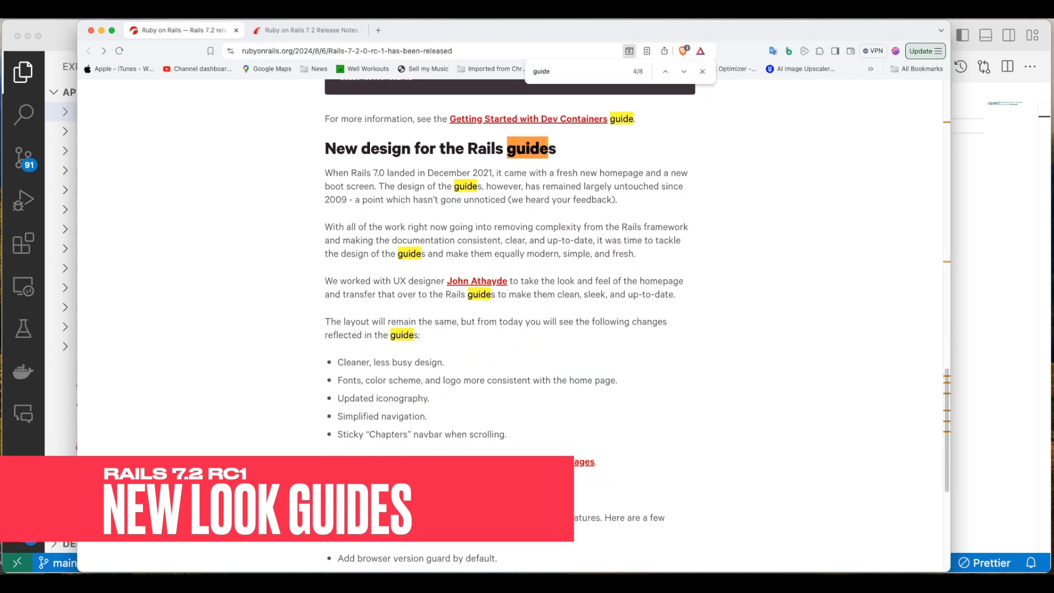
# - Scroll through the Rails Guides facelift post's Before & After comparison images
pyautogui.scroll(-3)
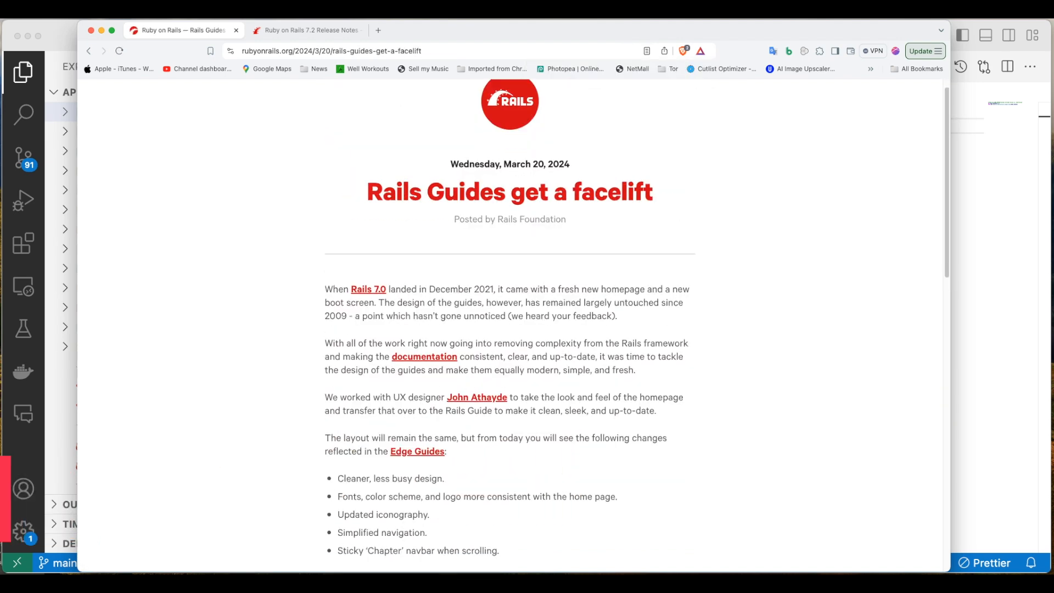
pyautogui.scroll(-3)
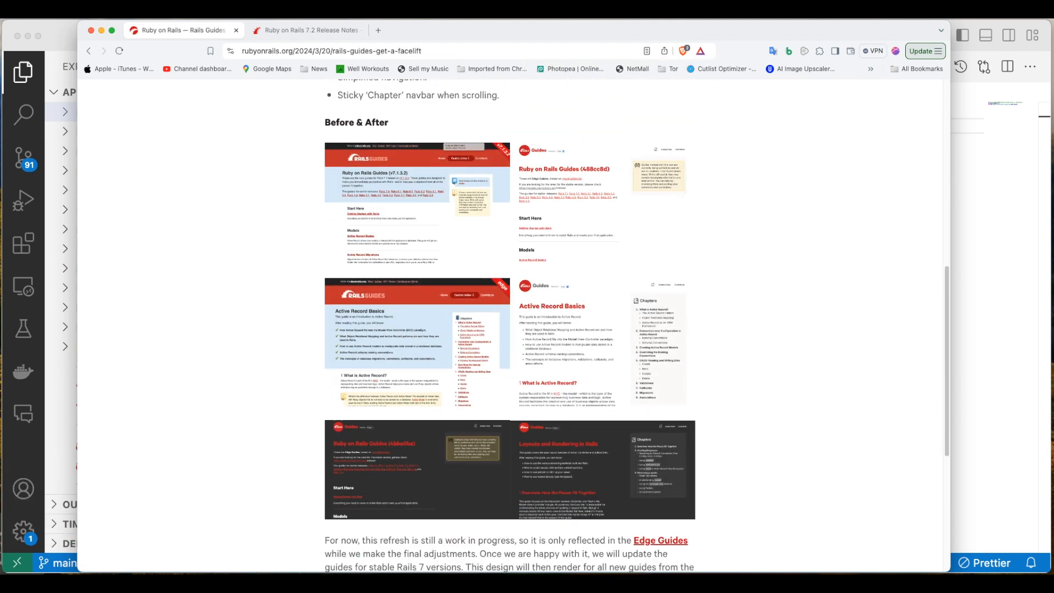
pyautogui.scroll(-3)
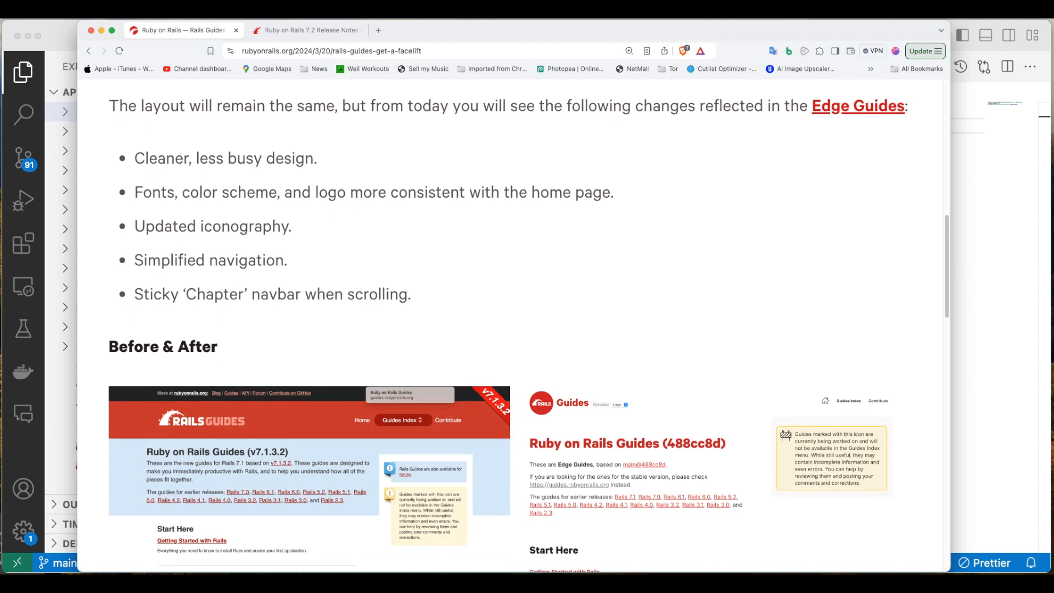
pyautogui.scroll(-3)
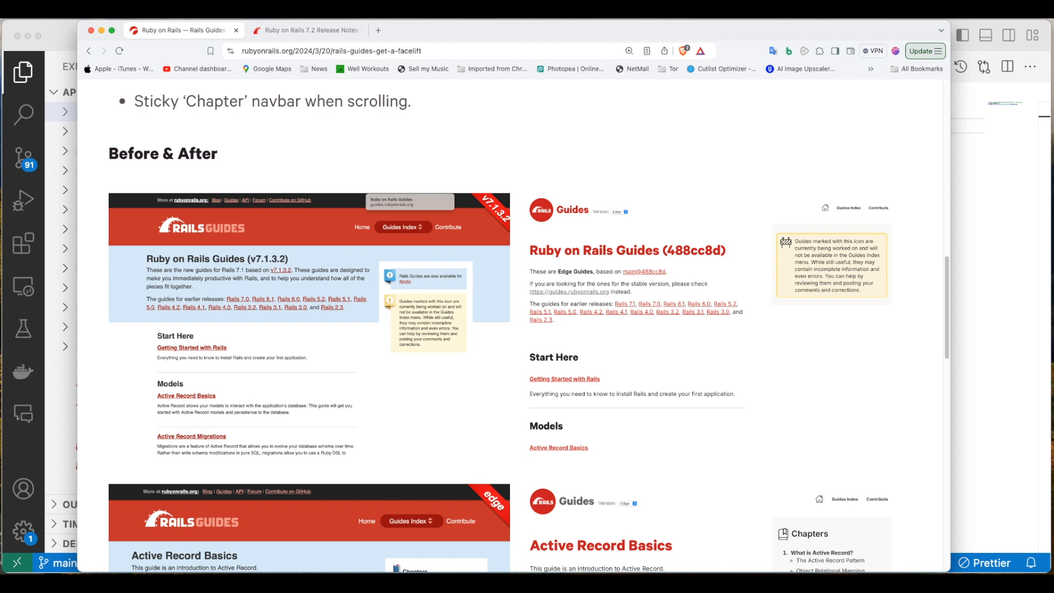
pyautogui.scroll(-3)
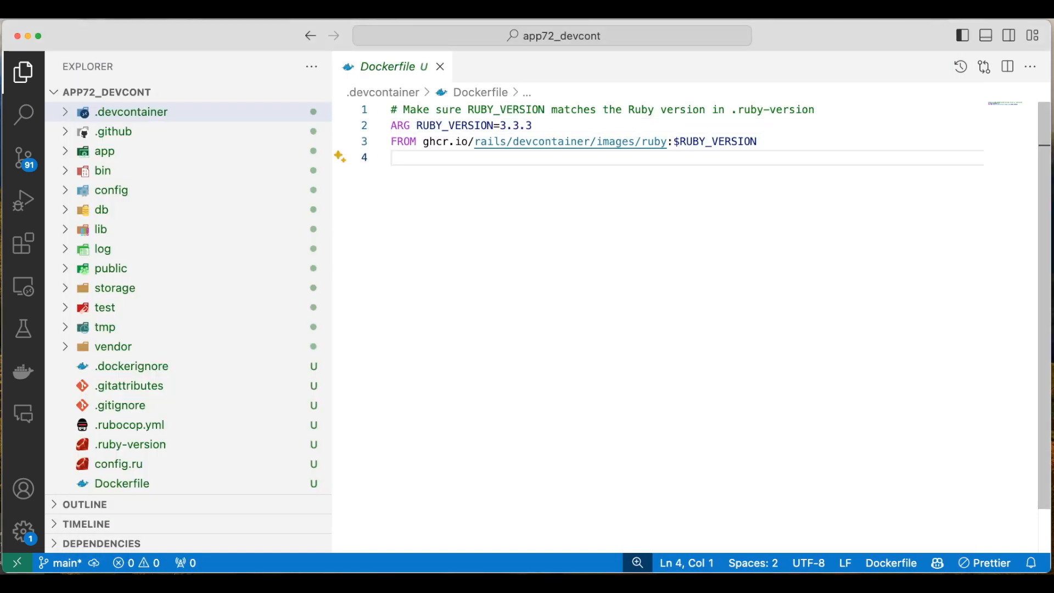
# - Create a new untitled document alongside the open Dockerfile
pyautogui.press('cmd+n')
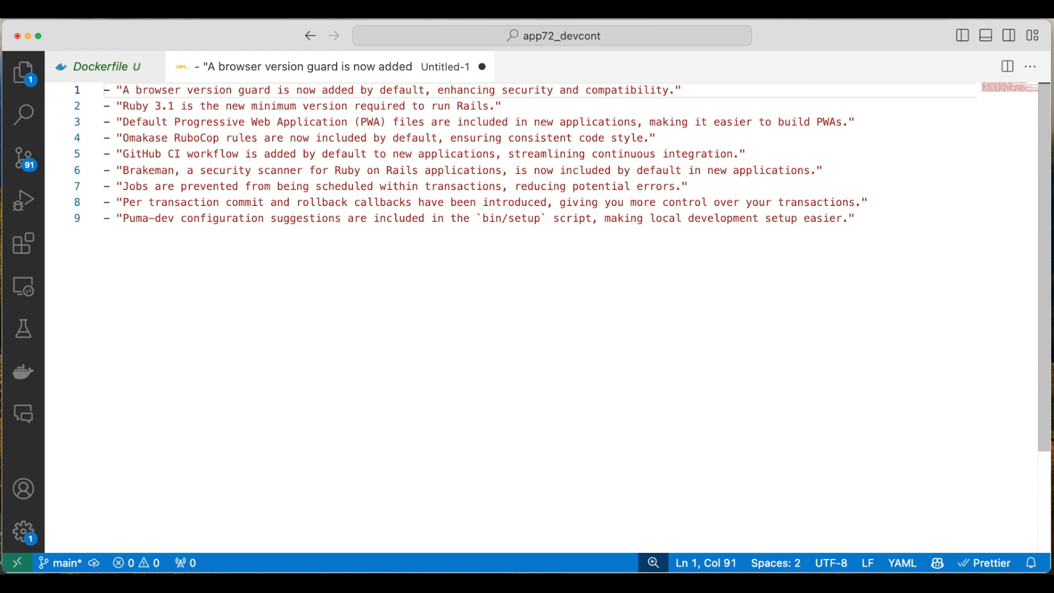
# - Leave the nine-item Rails 7.2 highlights list unsaved and switch toward Terminal
pyautogui.press('cmd+tab')
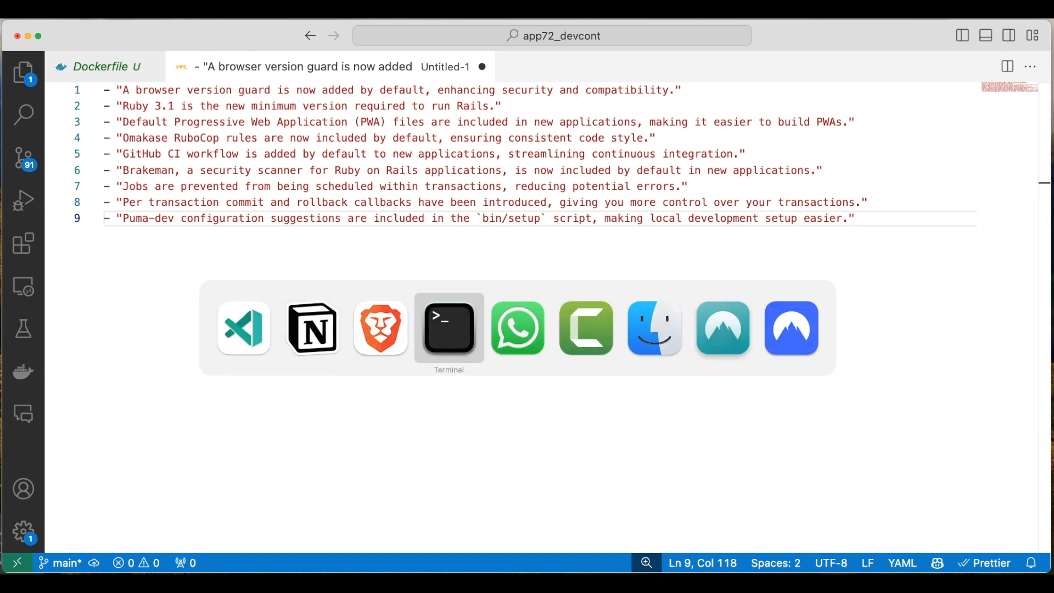
# - Go to ~/development/rails_videos, make a philnew folder and move into it
pyautogui.click(448, 329)
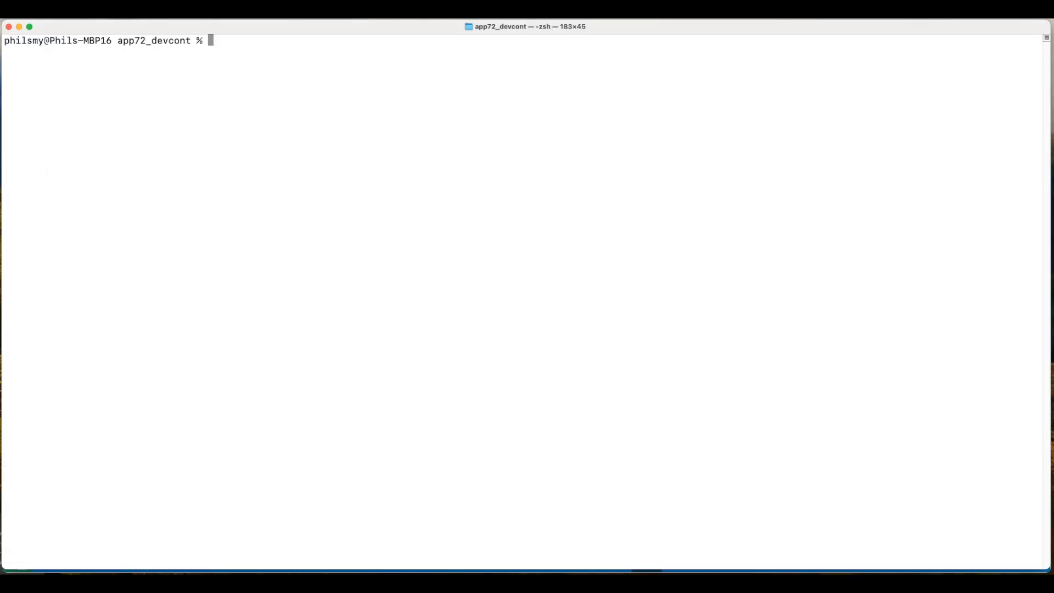
pyautogui.write('cd')
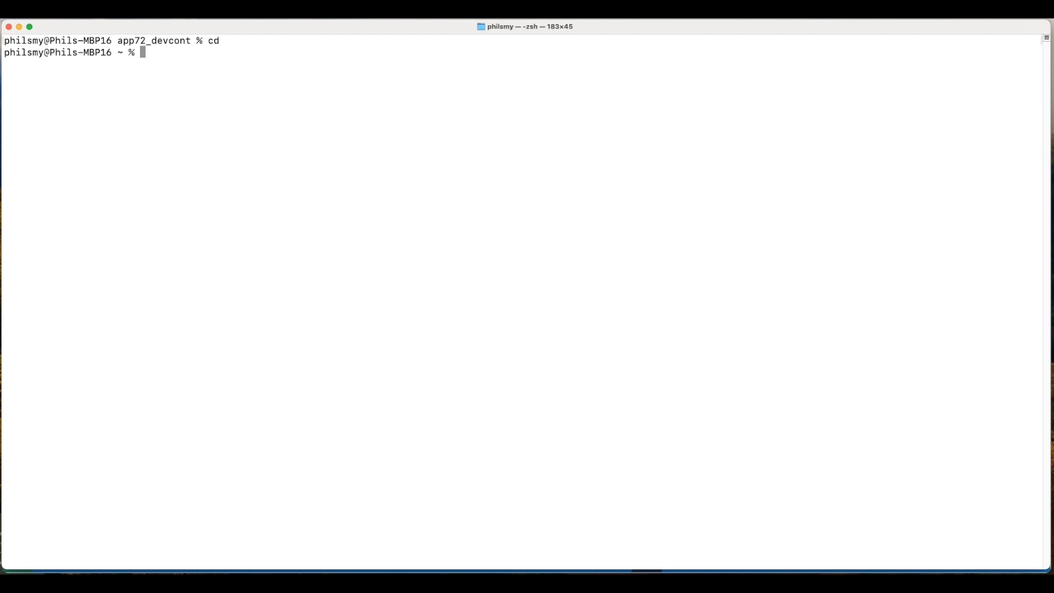
pyautogui.write('cd')
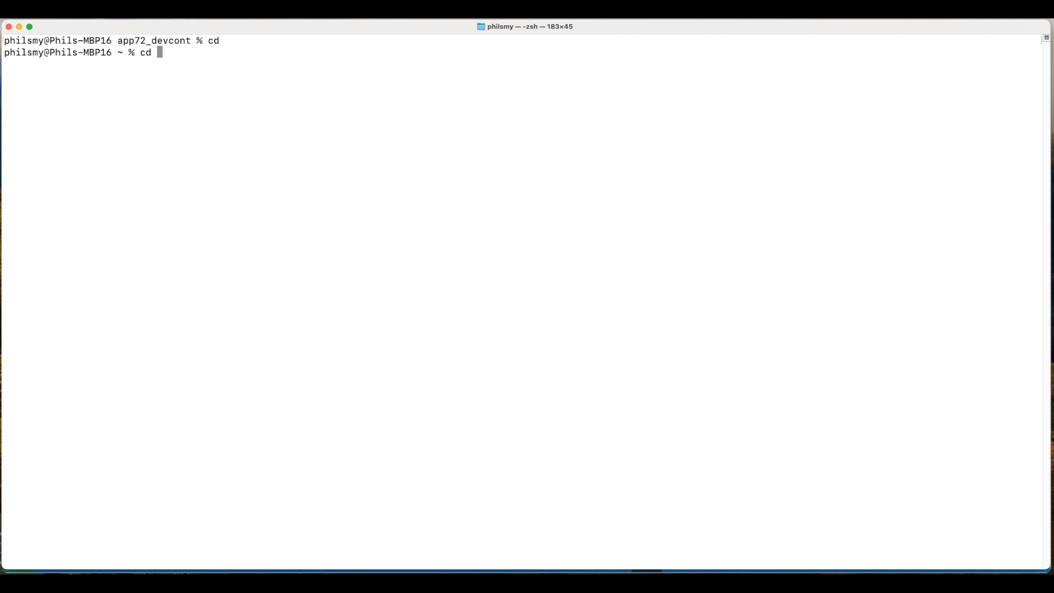
pyautogui.write('development/rails_videos')
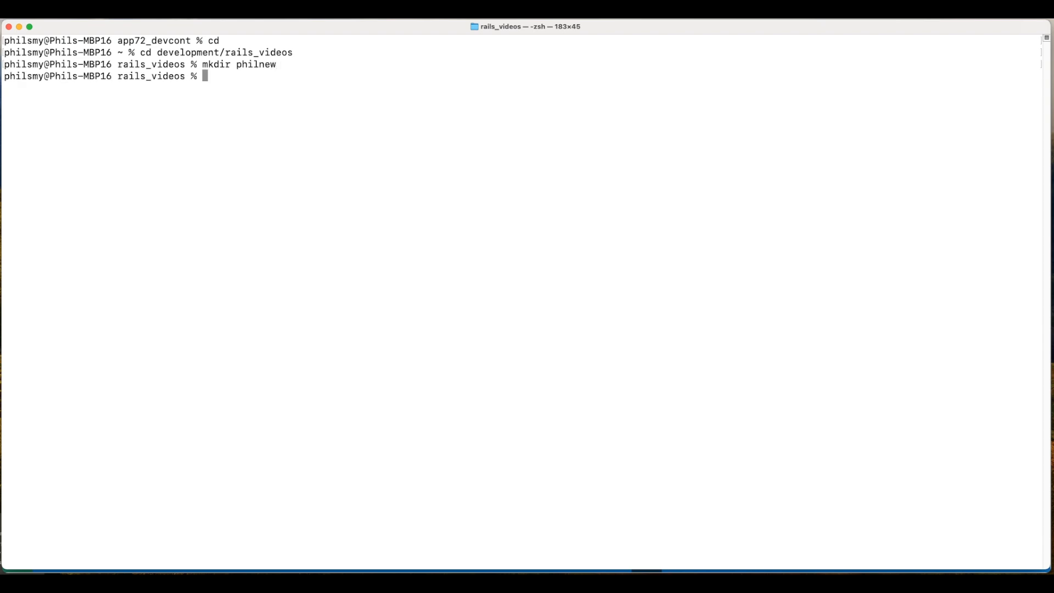
pyautogui.write('cd philnew')
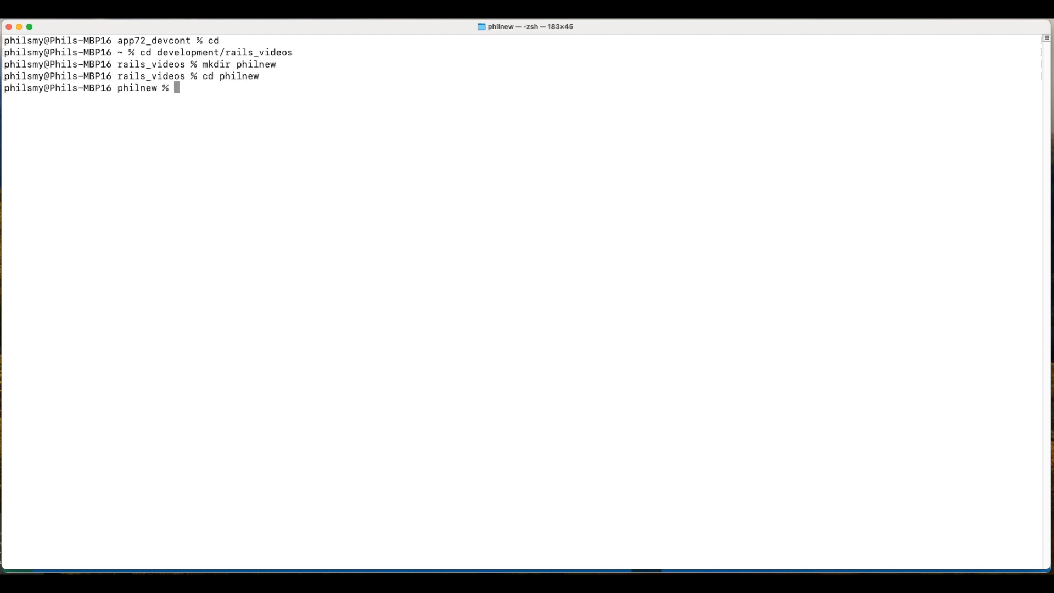
# - Confirm Ruby 3.2.2 with ruby -v and type gem install rails --pre
pyautogui.write('ruby')
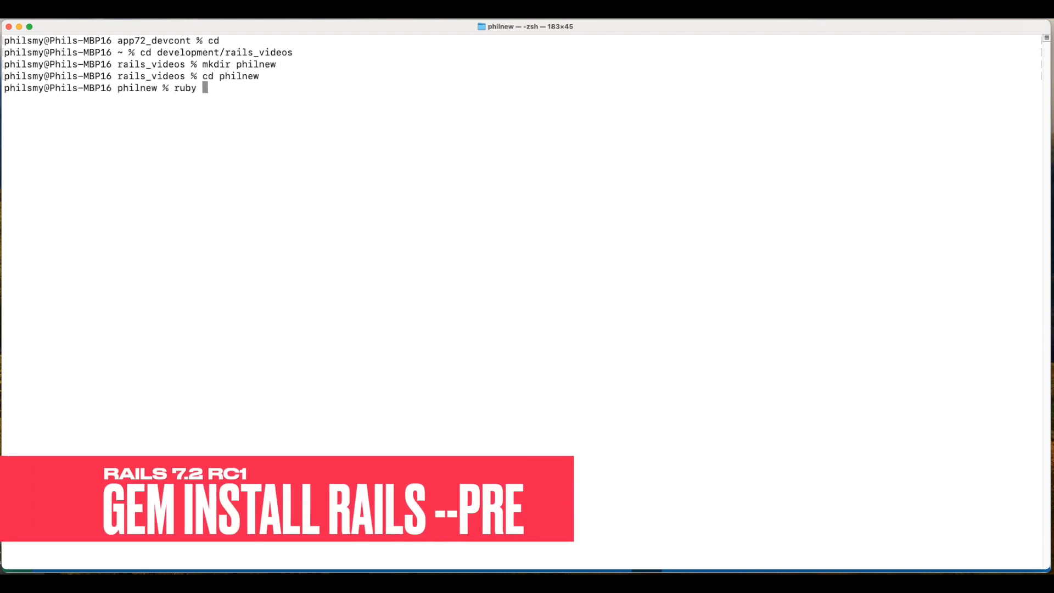
pyautogui.write('-v')
pyautogui.write('gem inst')
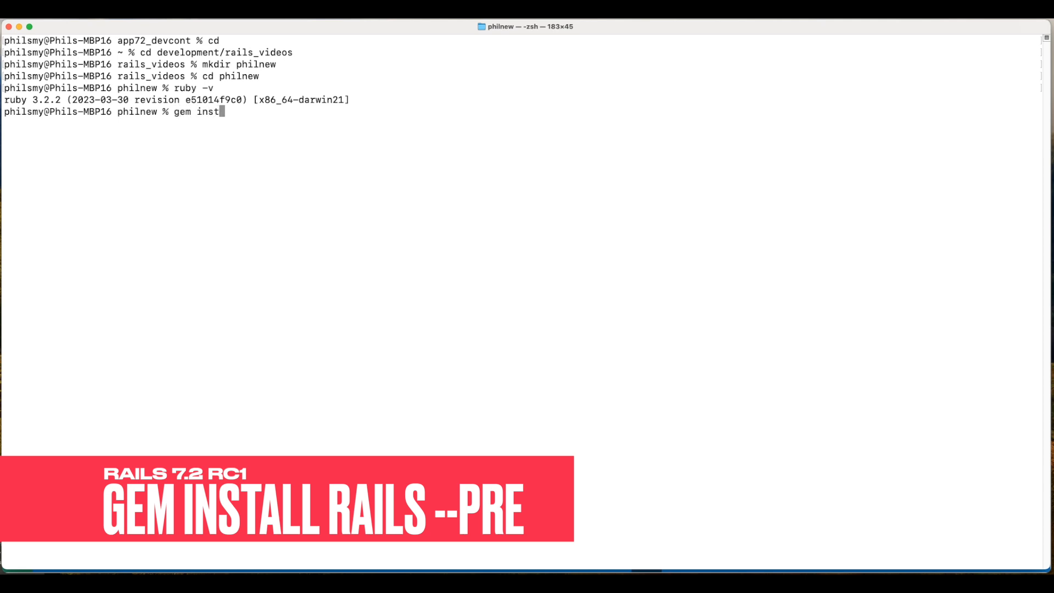
pyautogui.write('all rails --')
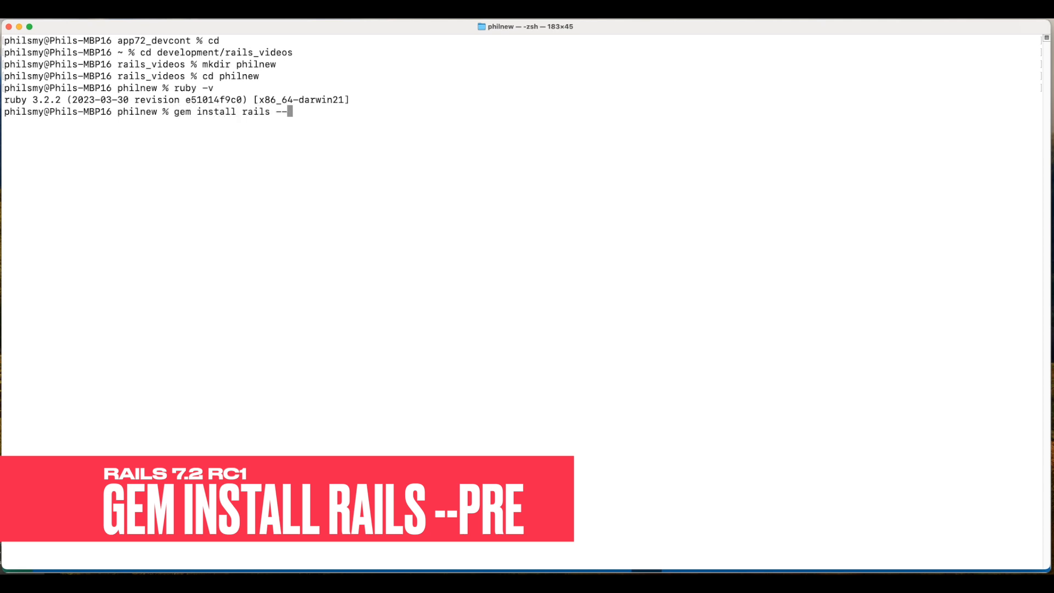
pyautogui.write('pre')
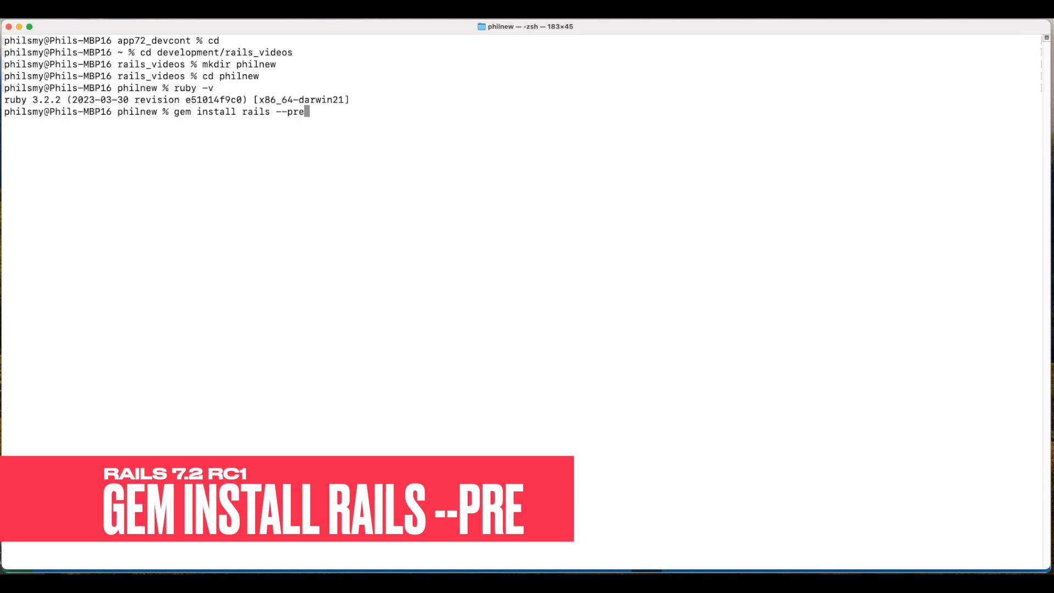